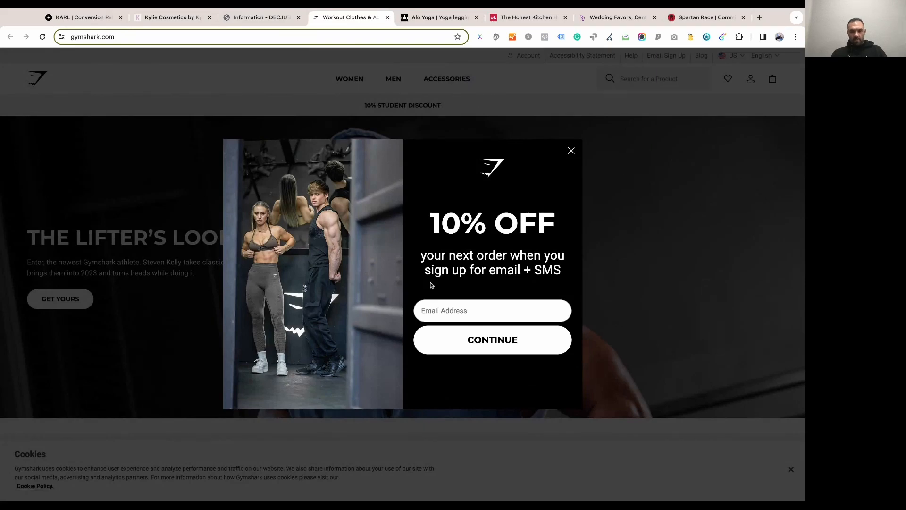
mouse_move(585, 148)
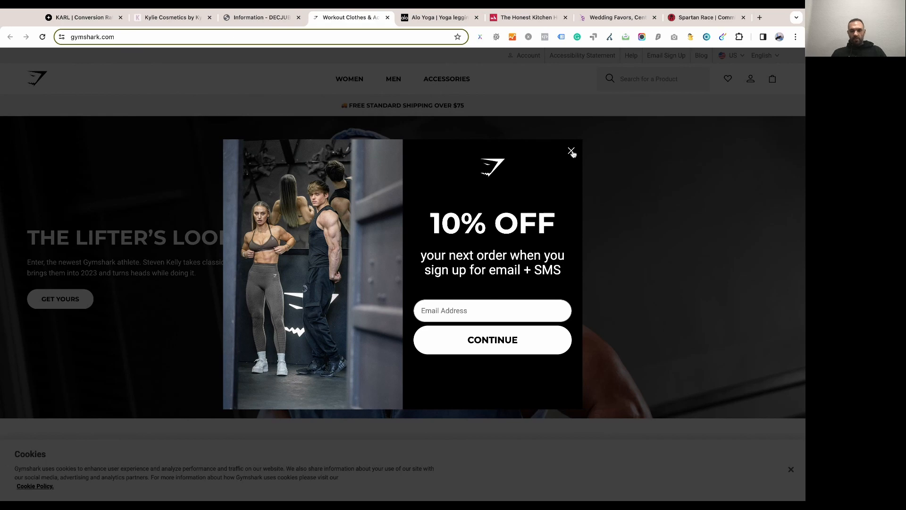
Close the 10% OFF email and SMS sign-up popup to reveal the homepage hero banner
click(571, 152)
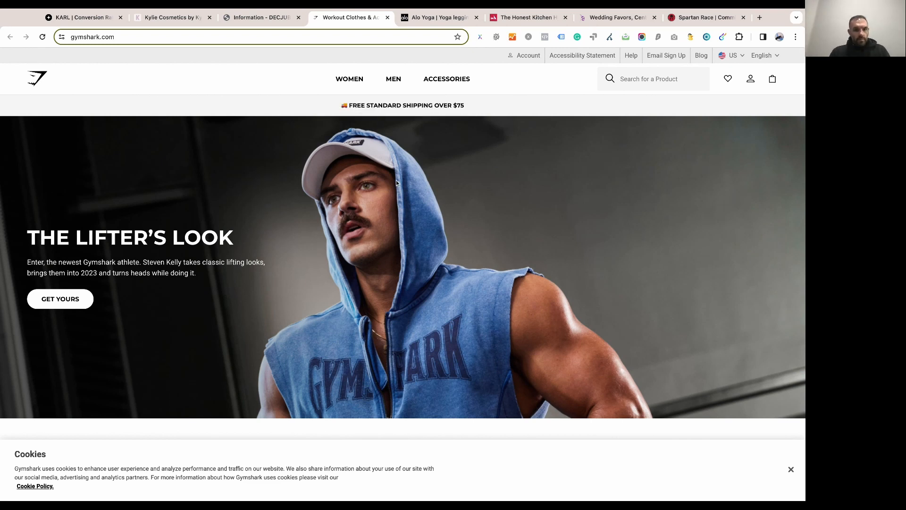
click(349, 79)
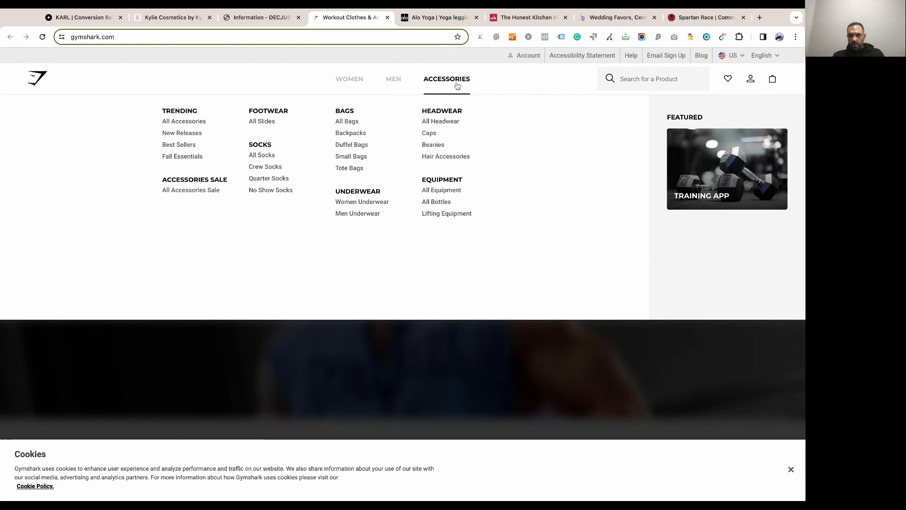
mouse_move(394, 80)
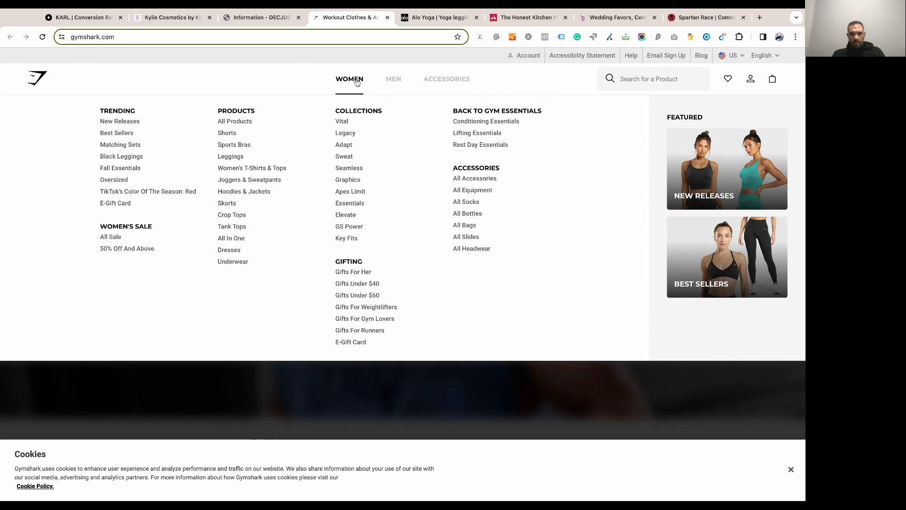
mouse_move(358, 83)
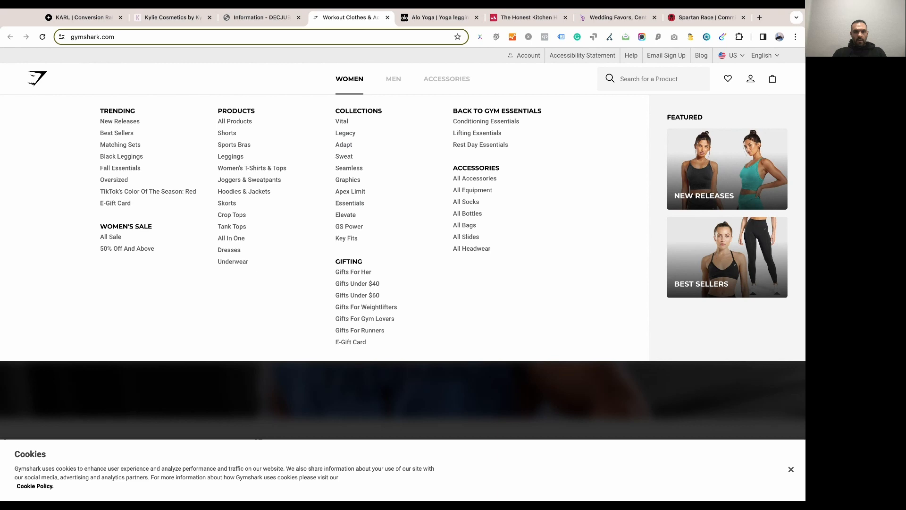
mouse_move(352, 215)
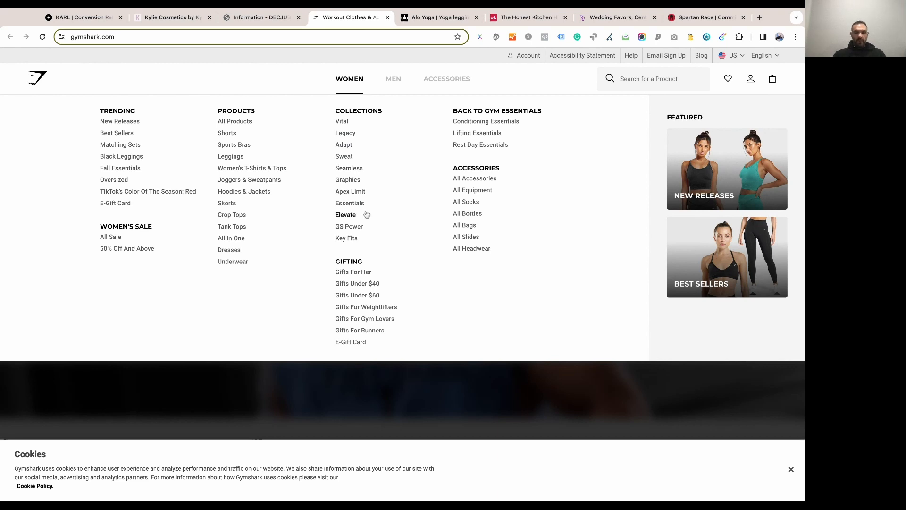
mouse_move(366, 215)
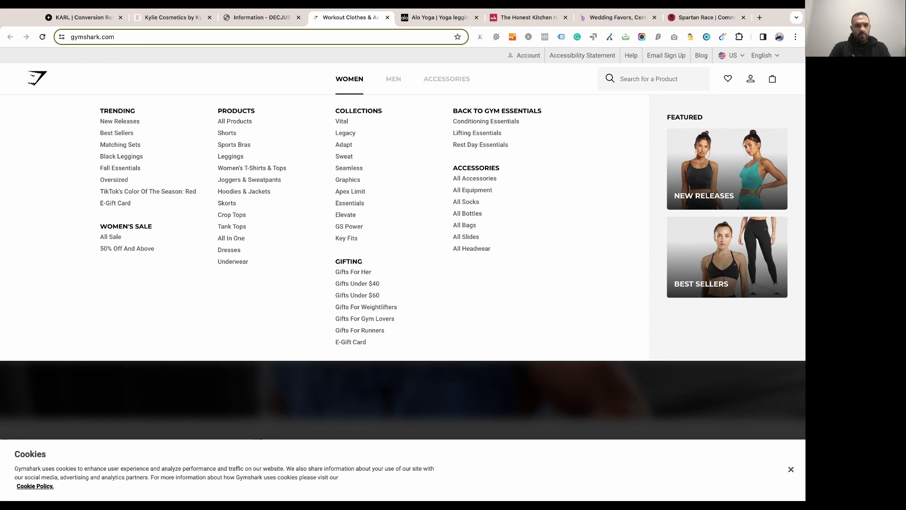
mouse_move(355, 98)
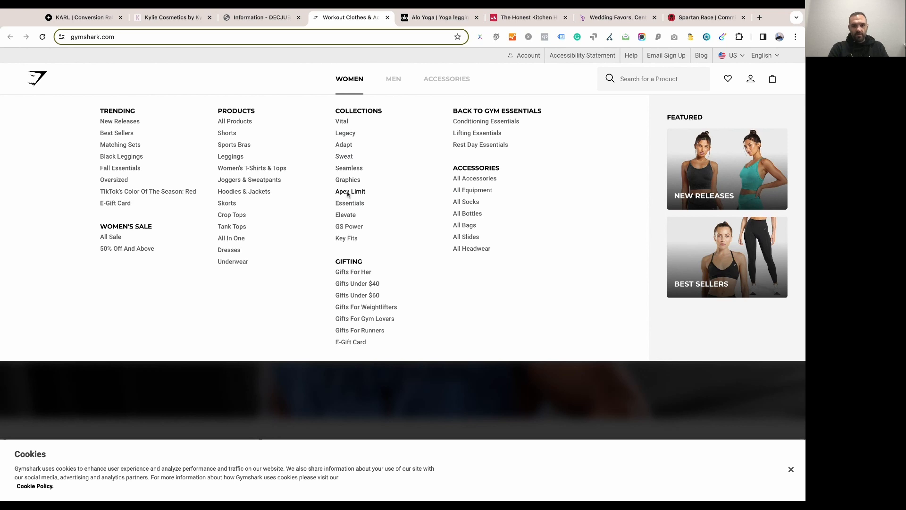
mouse_move(325, 195)
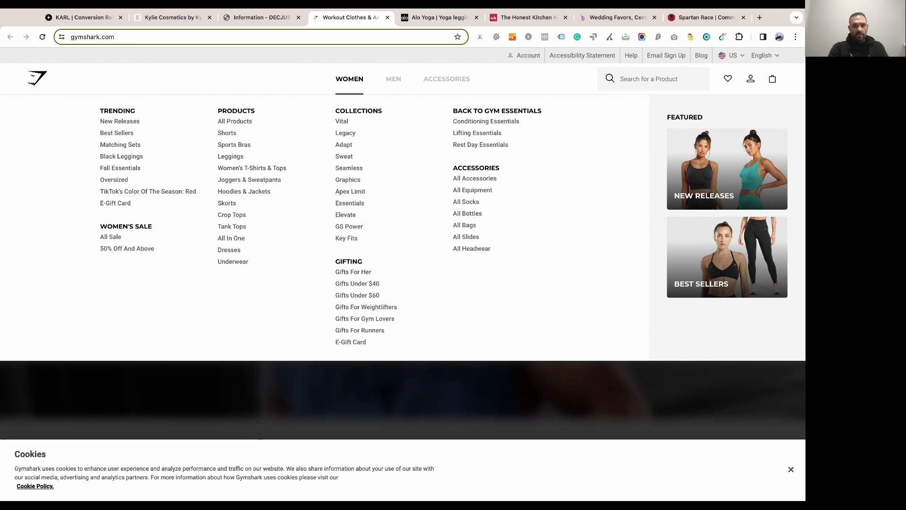
mouse_move(231, 214)
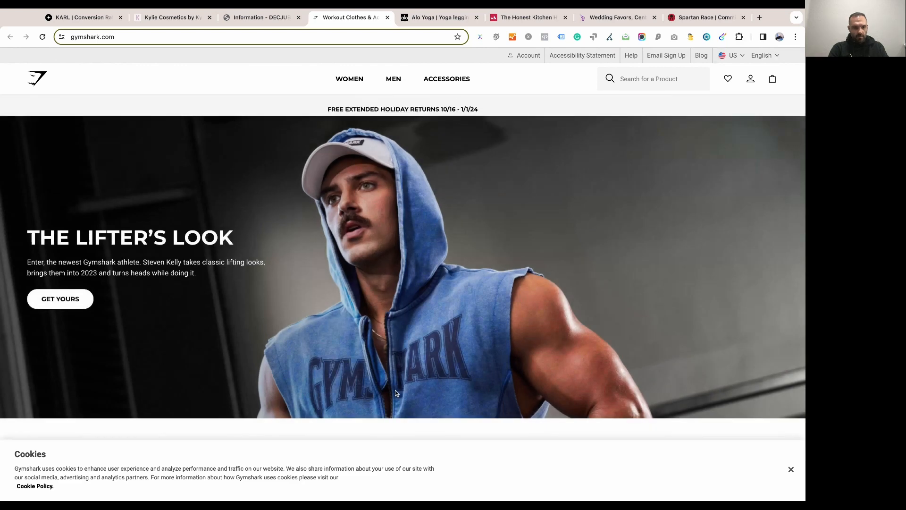
Scroll down the homepage past new releases and Instant Gains to the holiday gifting banner
scroll(down, 3)
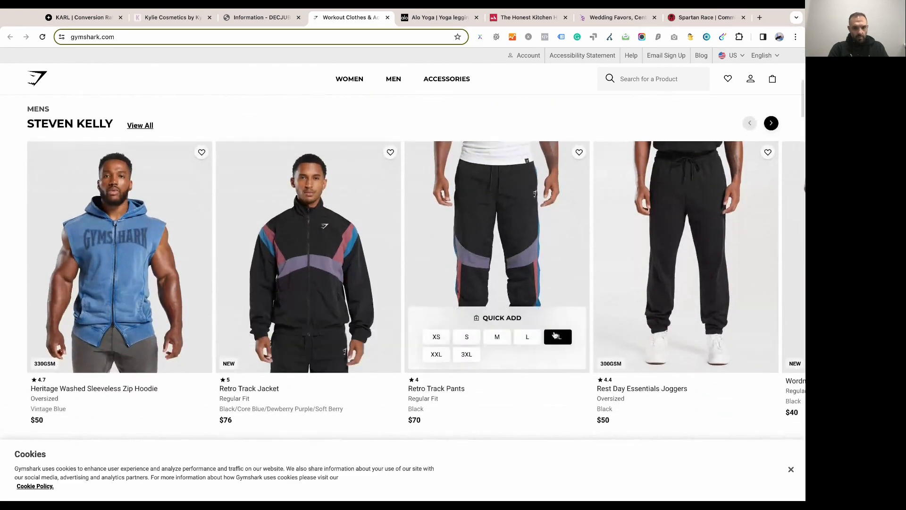
scroll(down, 3)
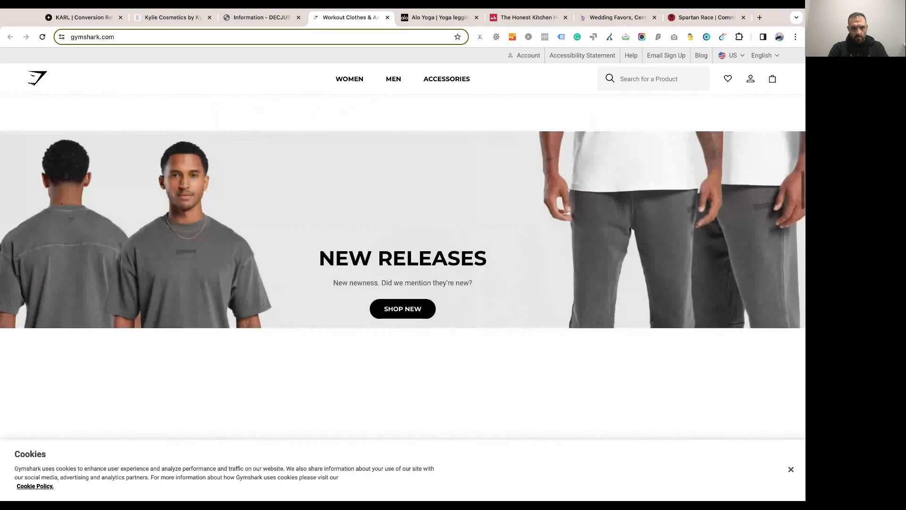
scroll(down, 3)
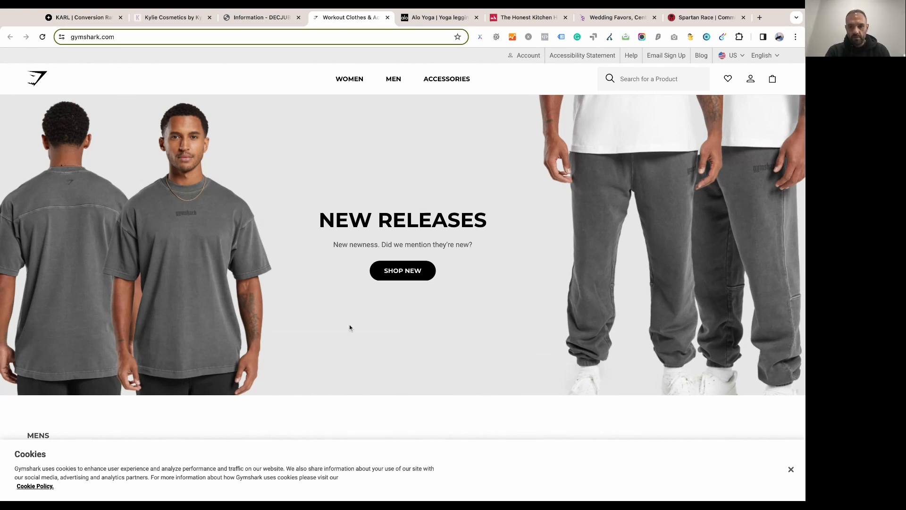
scroll(down, 3)
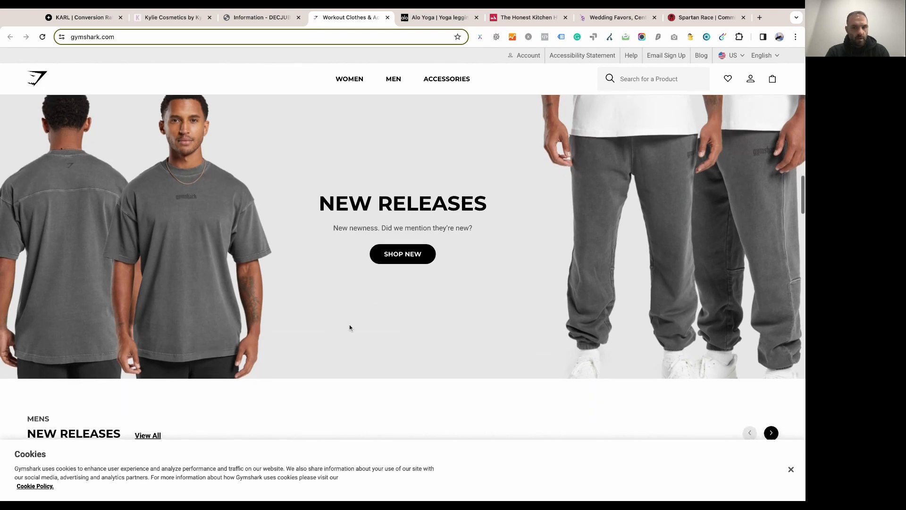
scroll(down, 3)
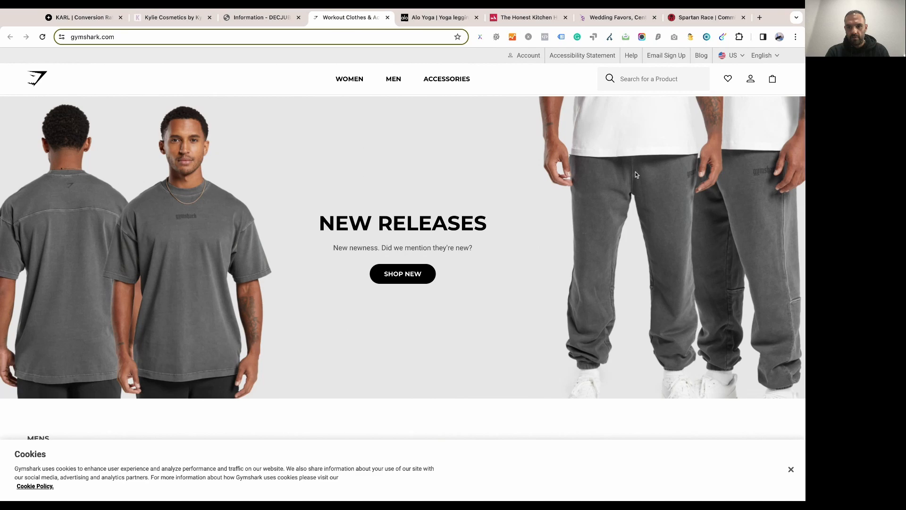
scroll(down, 3)
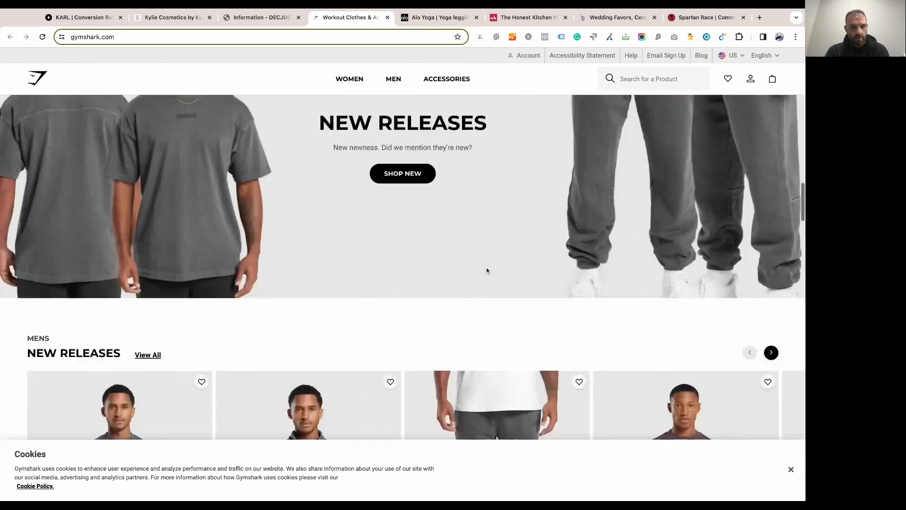
scroll(down, 3)
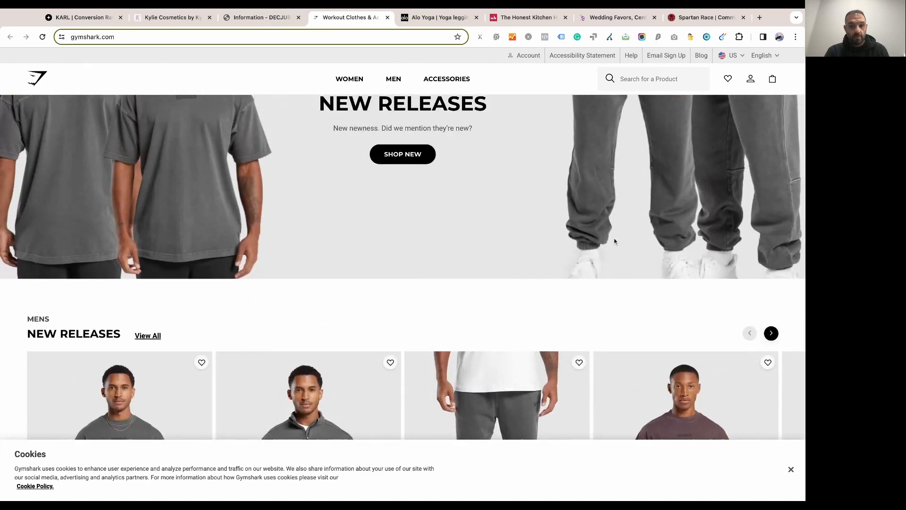
scroll(down, 3)
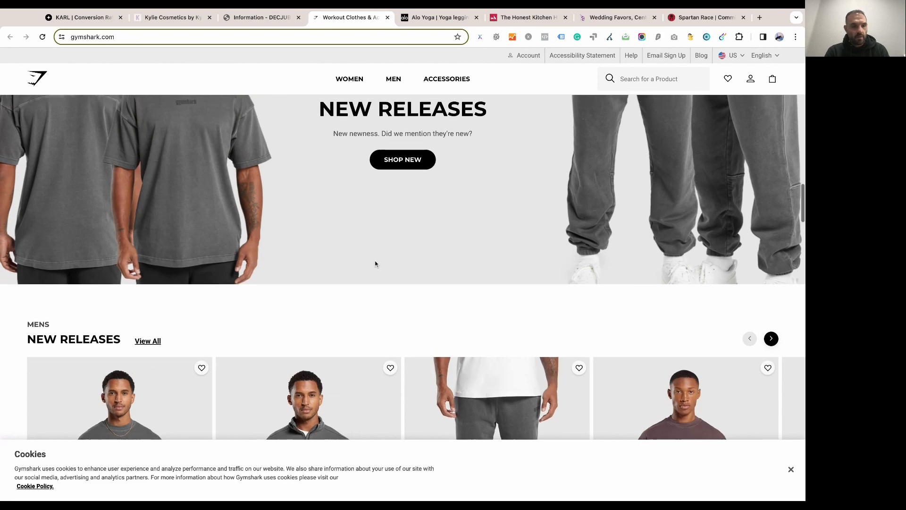
scroll(down, 3)
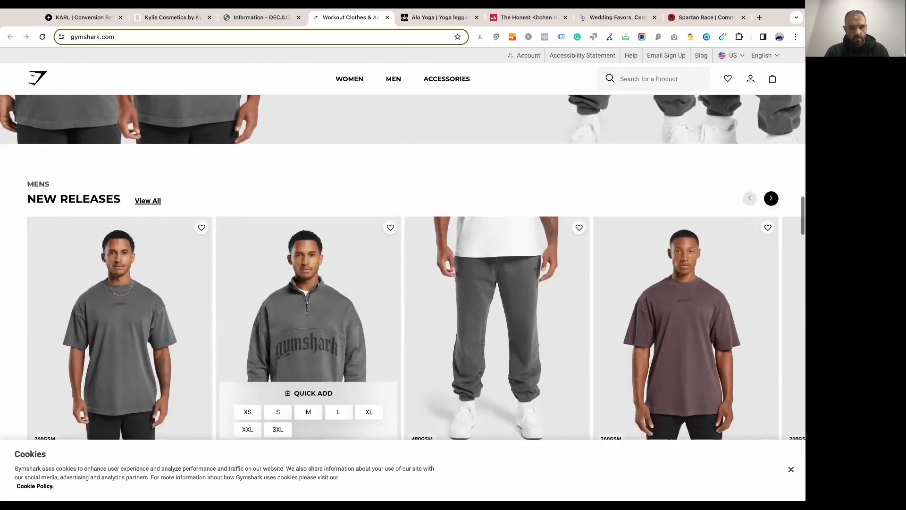
scroll(up, 3)
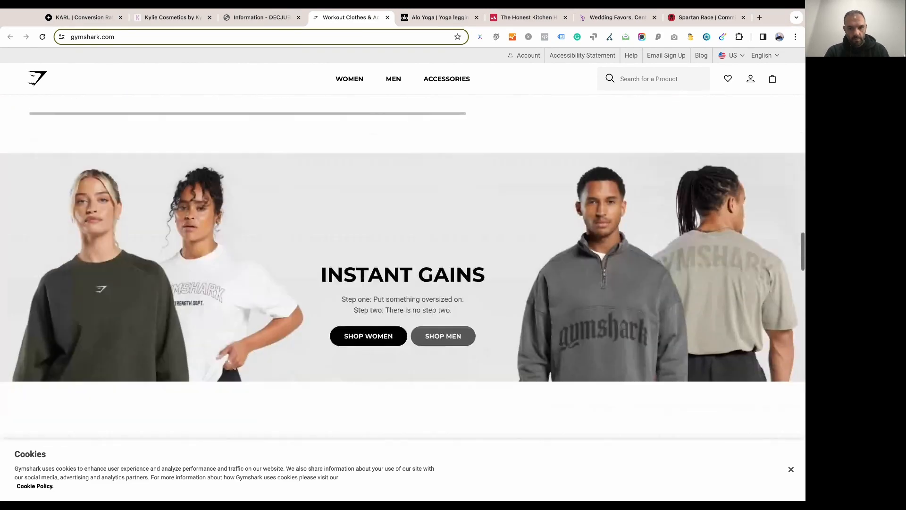
scroll(down, 3)
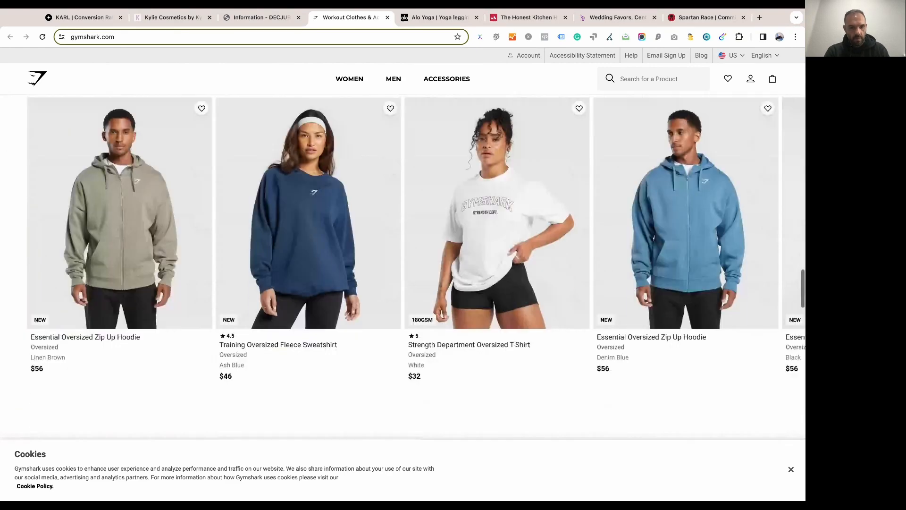
scroll(up, 3)
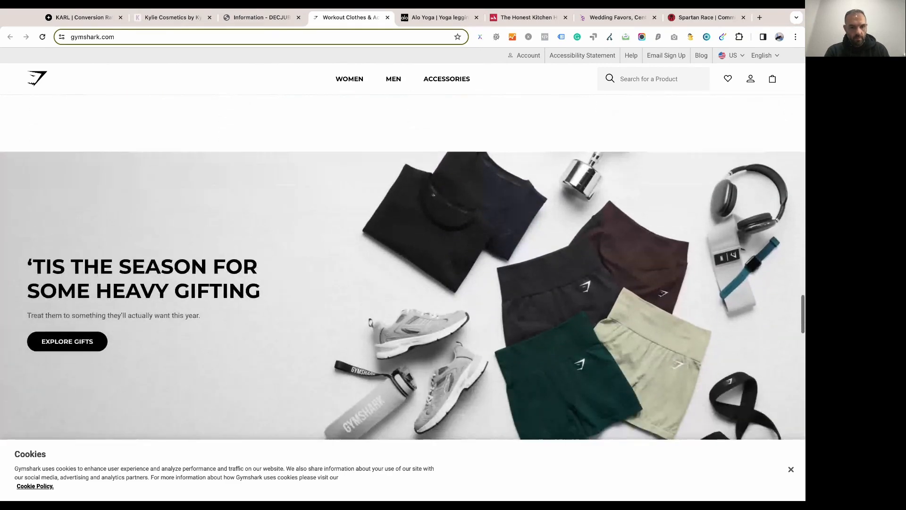
scroll(down, 3)
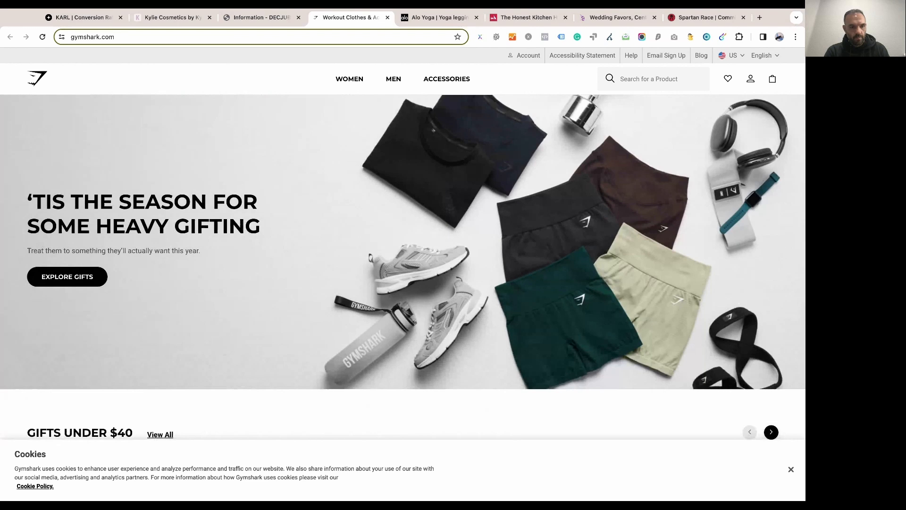
scroll(down, 3)
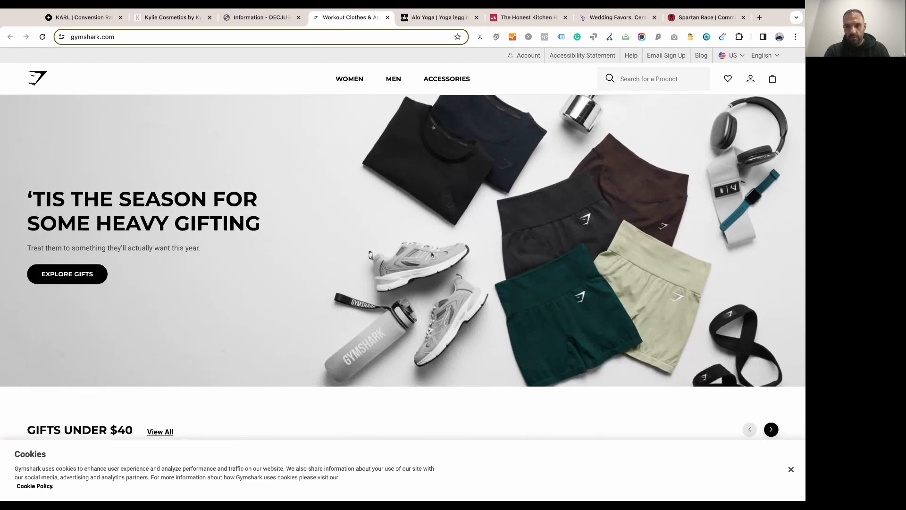
mouse_move(523, 248)
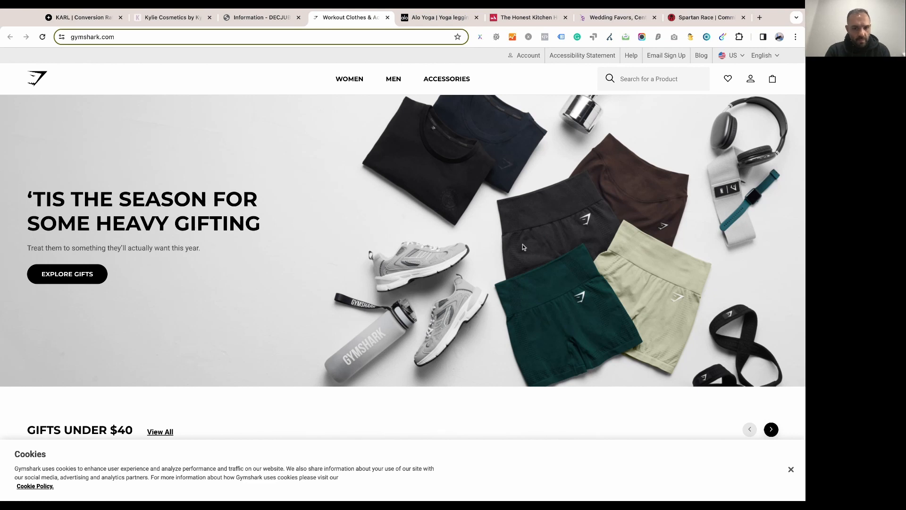
mouse_move(569, 192)
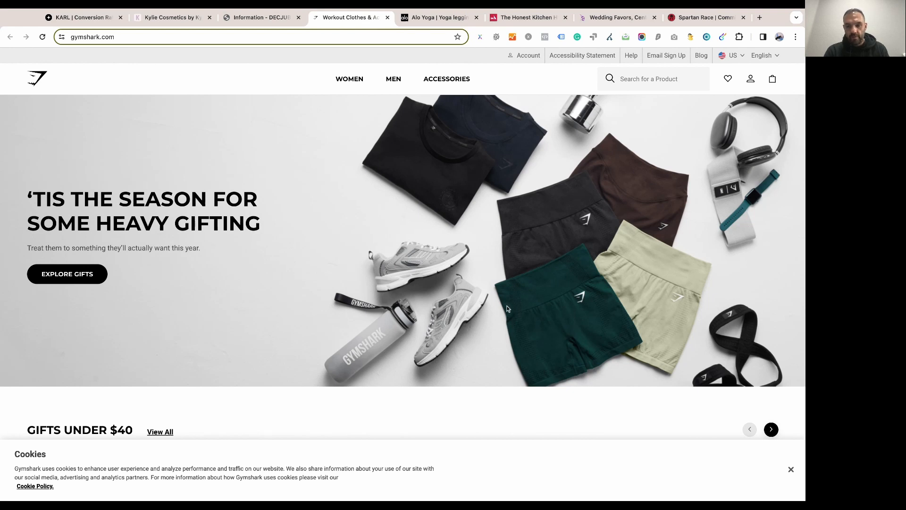
mouse_move(386, 171)
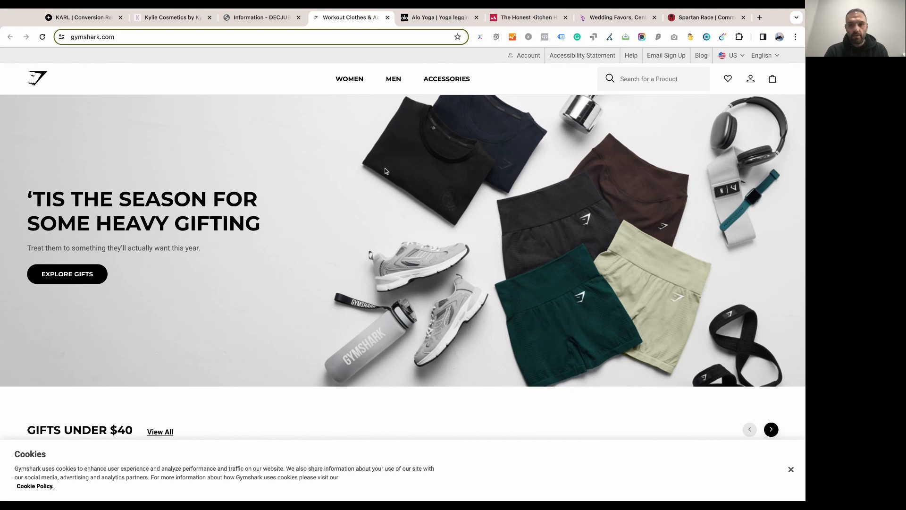
mouse_move(544, 227)
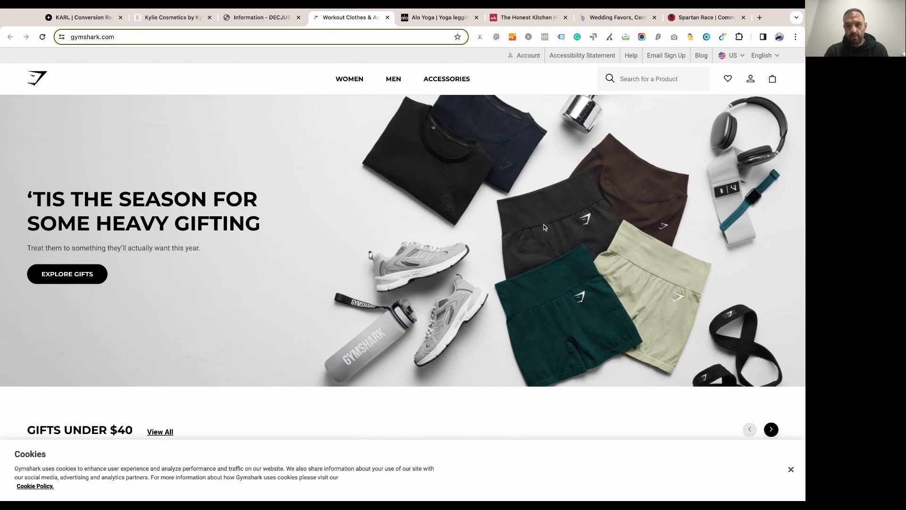
Scroll to the footer links and open 'New releases' under Mens Trending
scroll(down, 3)
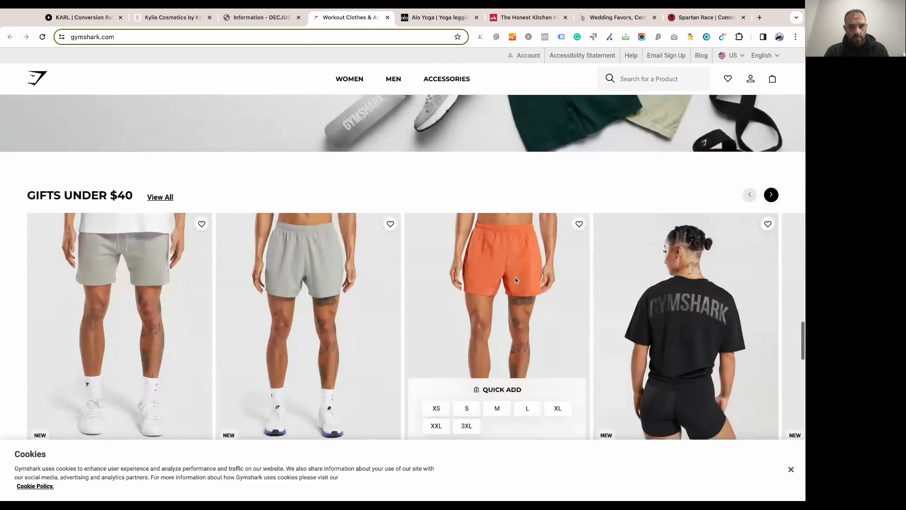
scroll(down, 3)
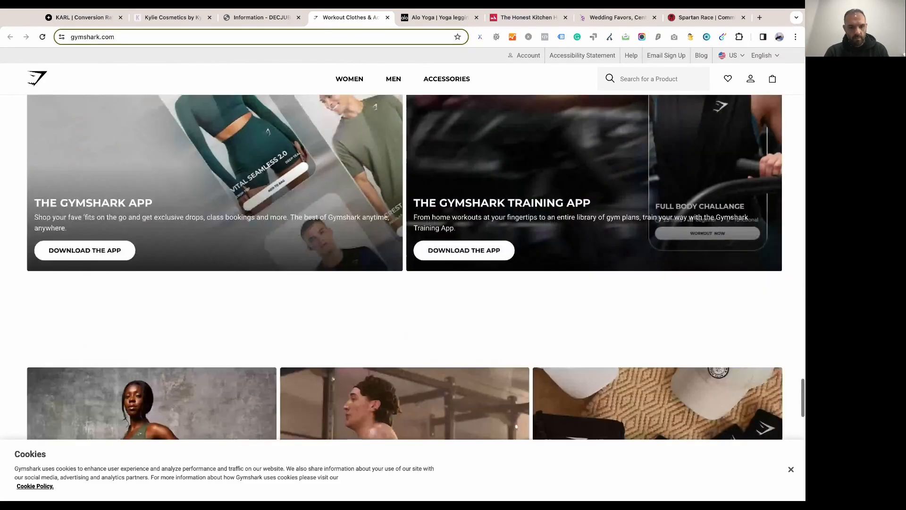
scroll(down, 3)
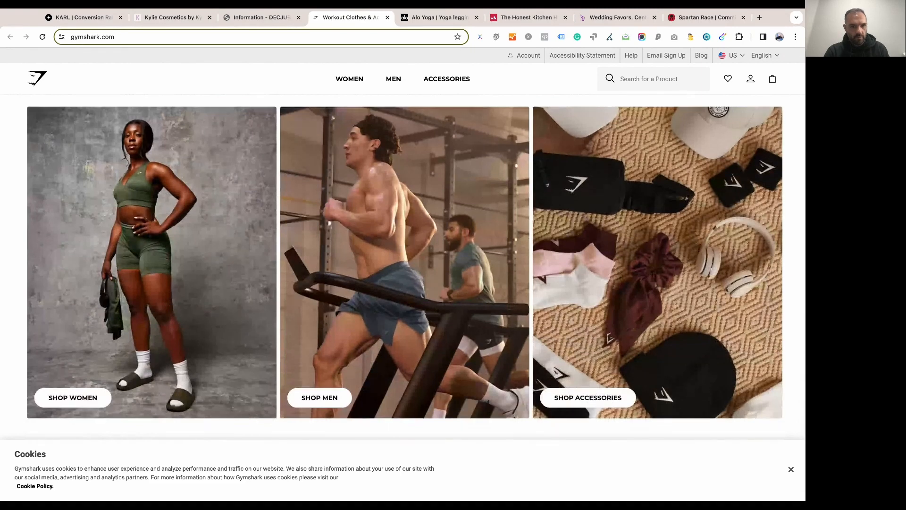
scroll(down, 3)
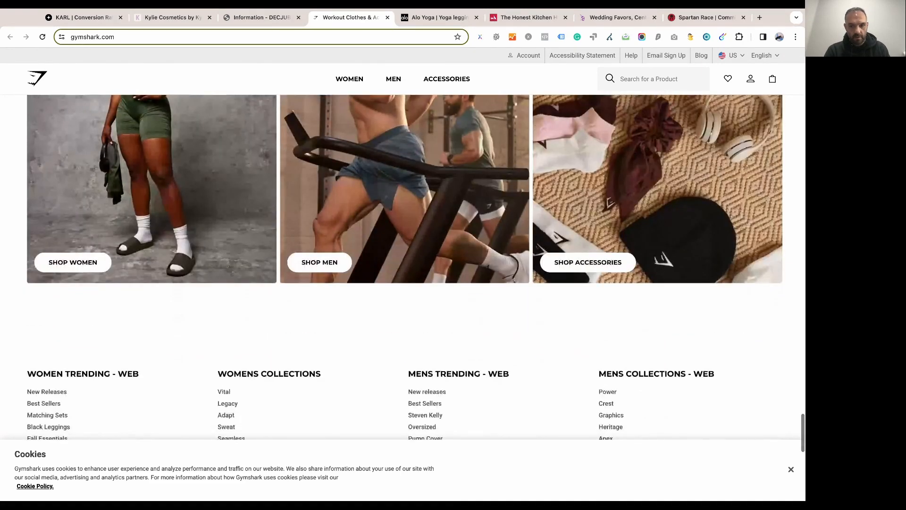
scroll(down, 3)
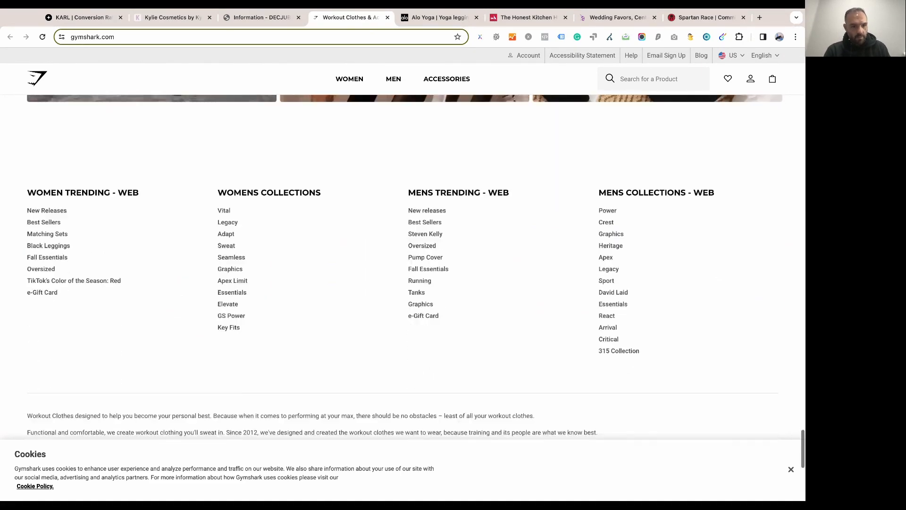
scroll(down, 3)
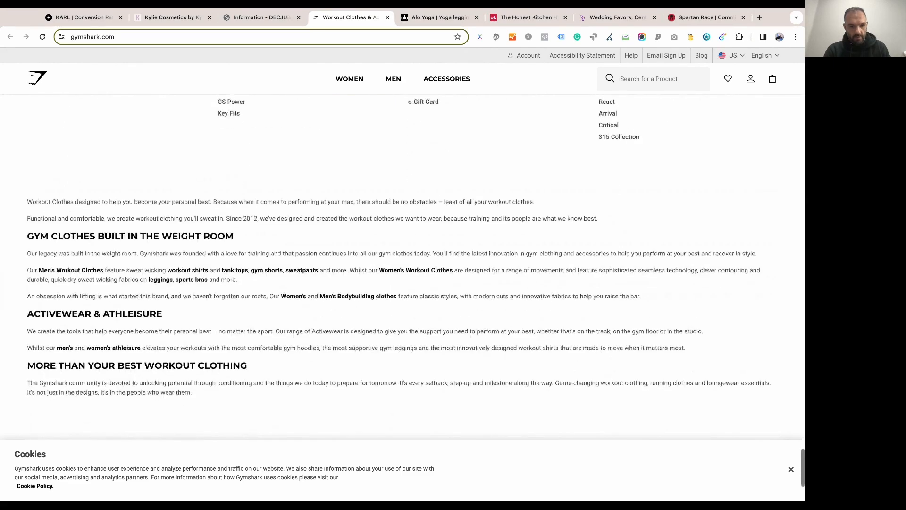
scroll(down, 3)
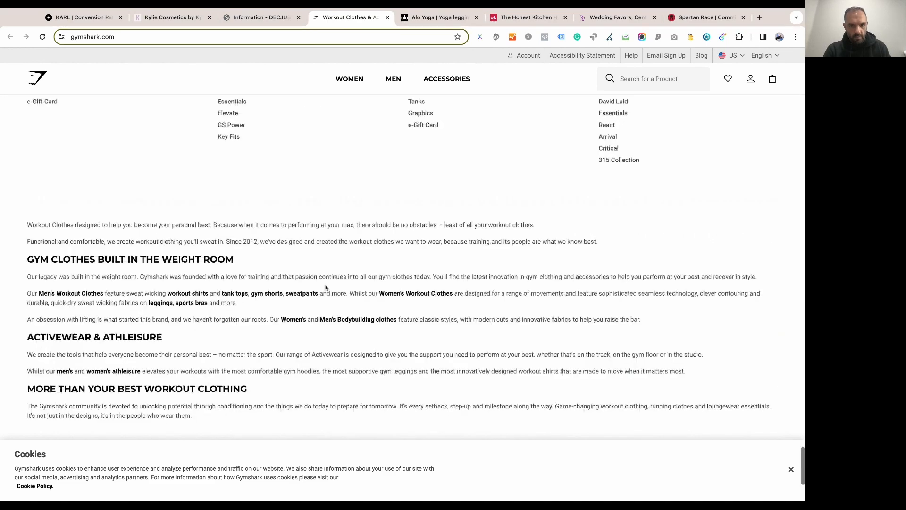
scroll(up, 3)
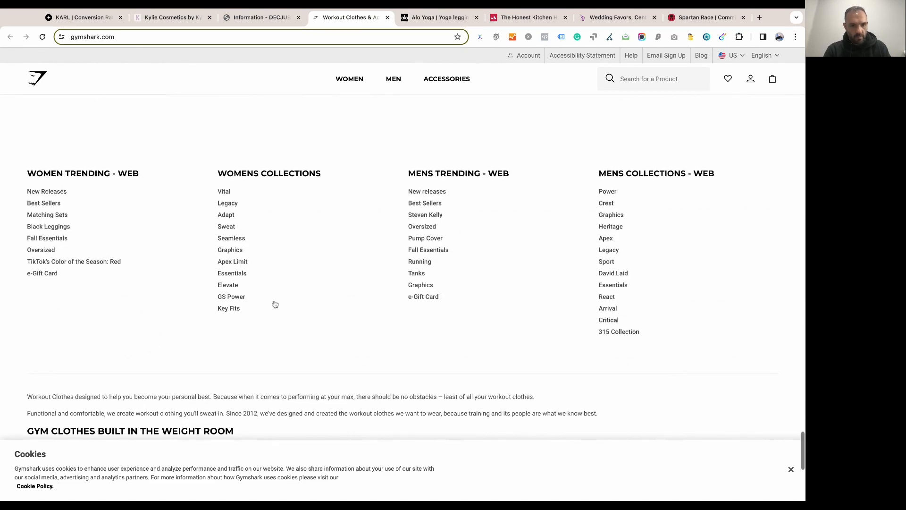
scroll(down, 3)
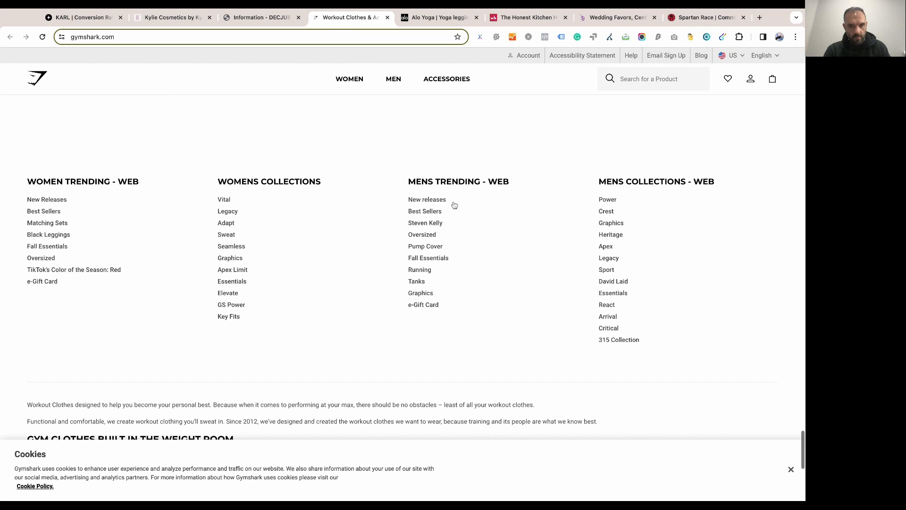
click(427, 199)
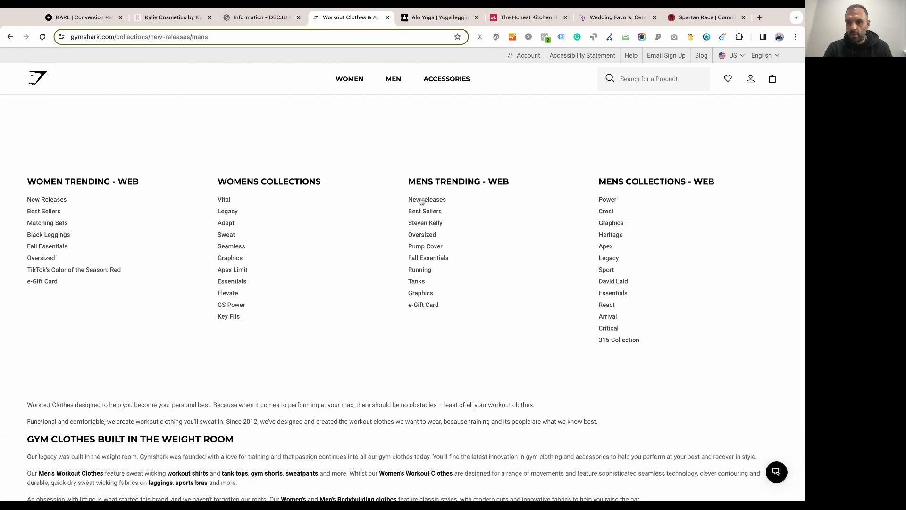
From the men's new releases collection, open the GS X Francis Ngannou Graphic Tee
click(427, 200)
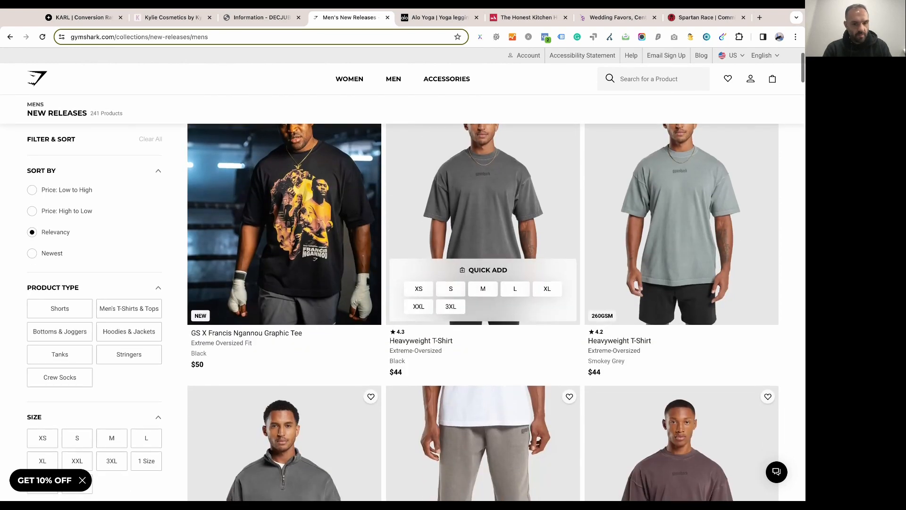
scroll(down, 3)
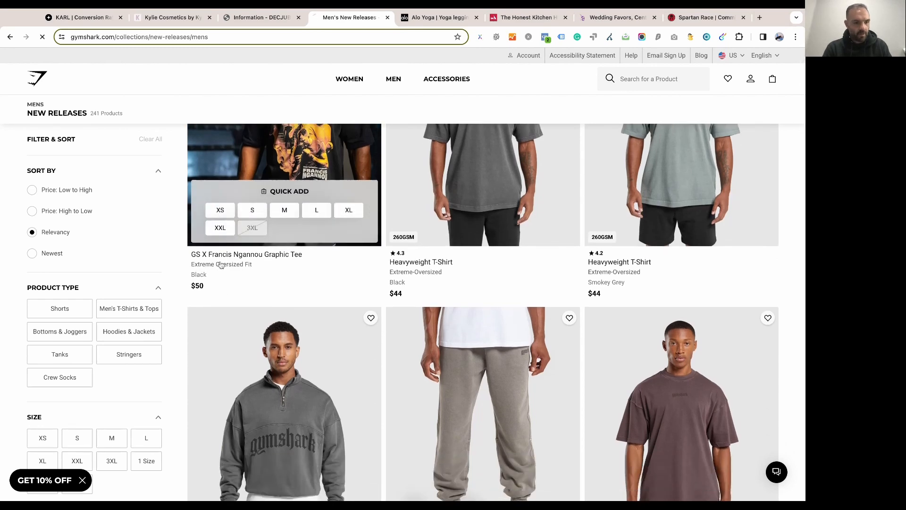
click(247, 254)
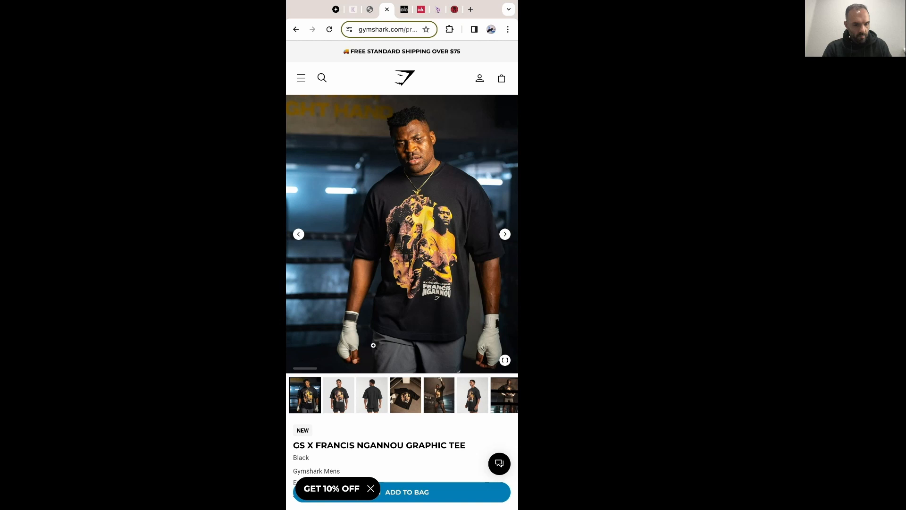
View another photo of the graphic tee and scroll into its product details
click(504, 233)
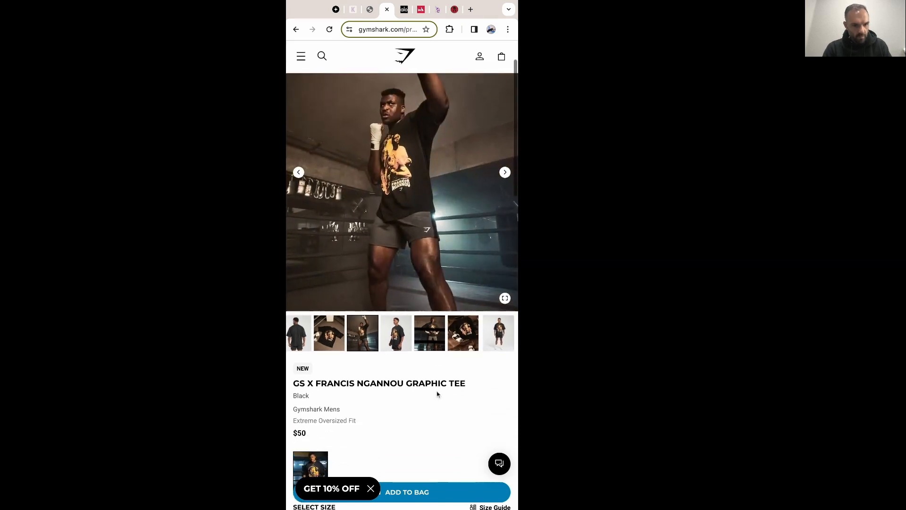
scroll(down, 3)
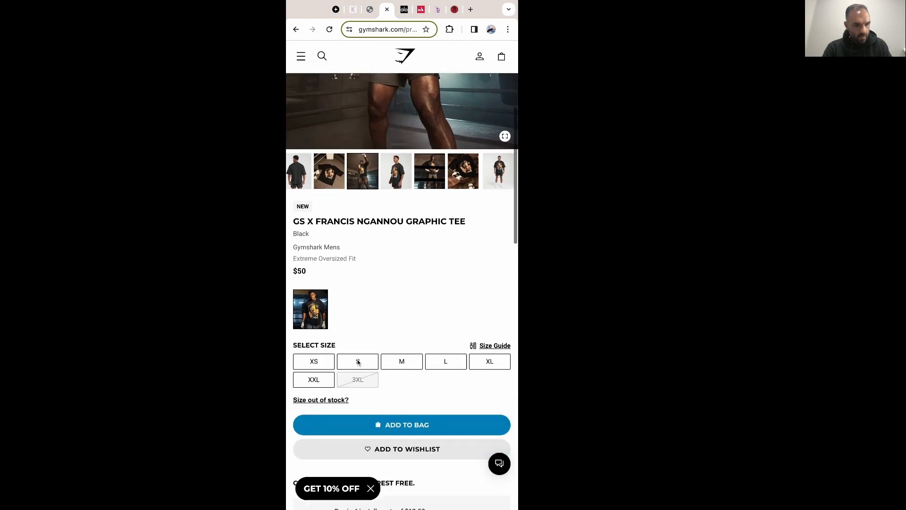
scroll(down, 3)
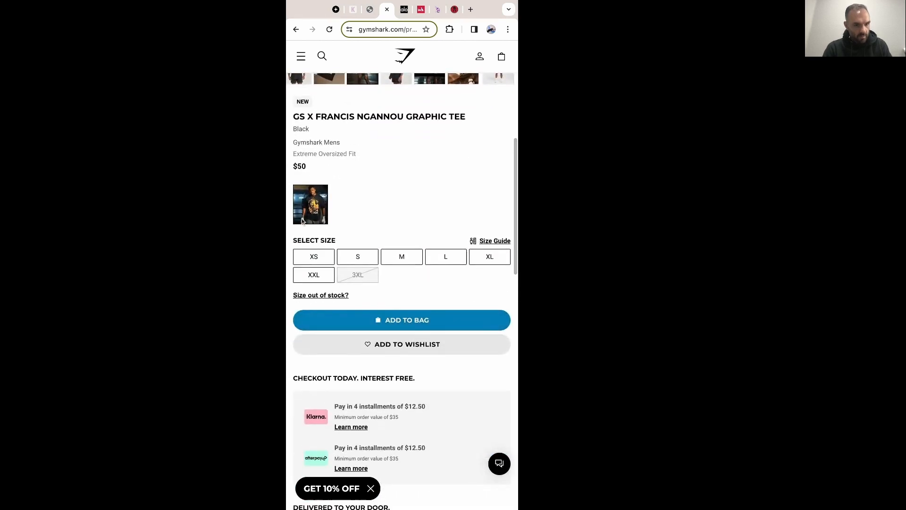
scroll(up, 3)
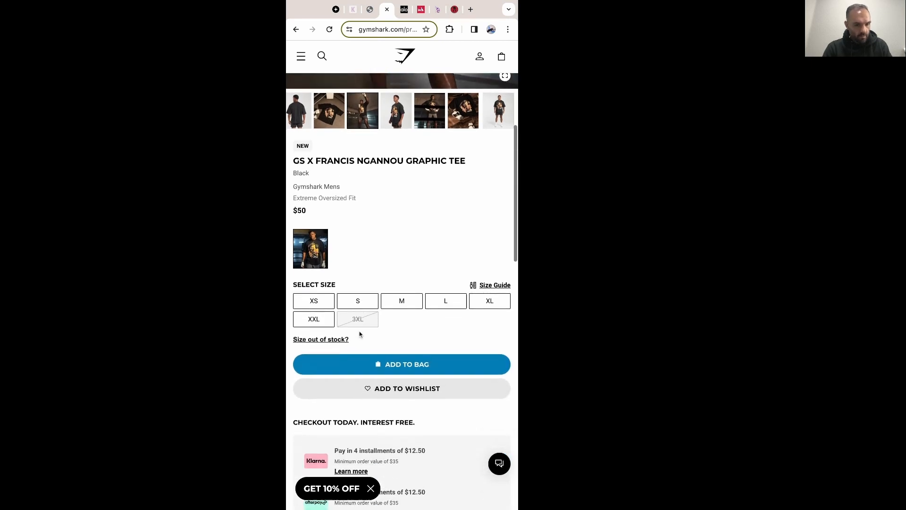
scroll(down, 3)
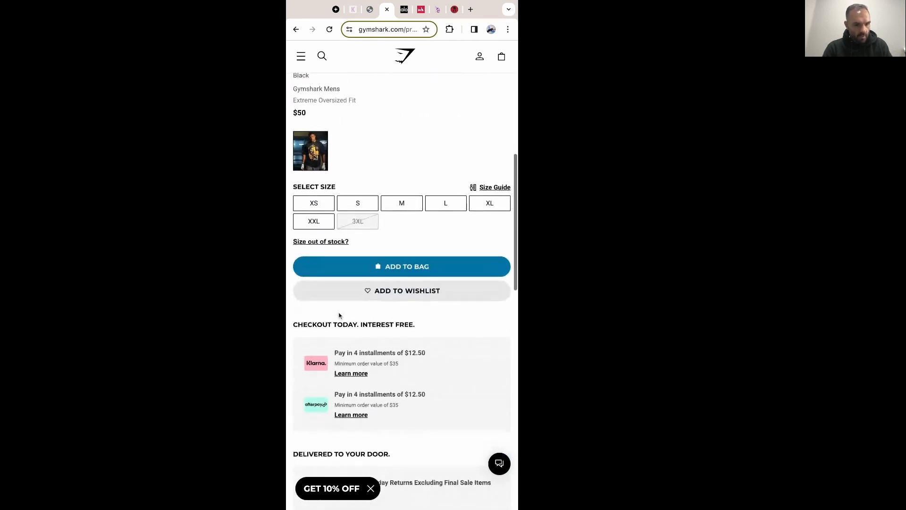
scroll(down, 3)
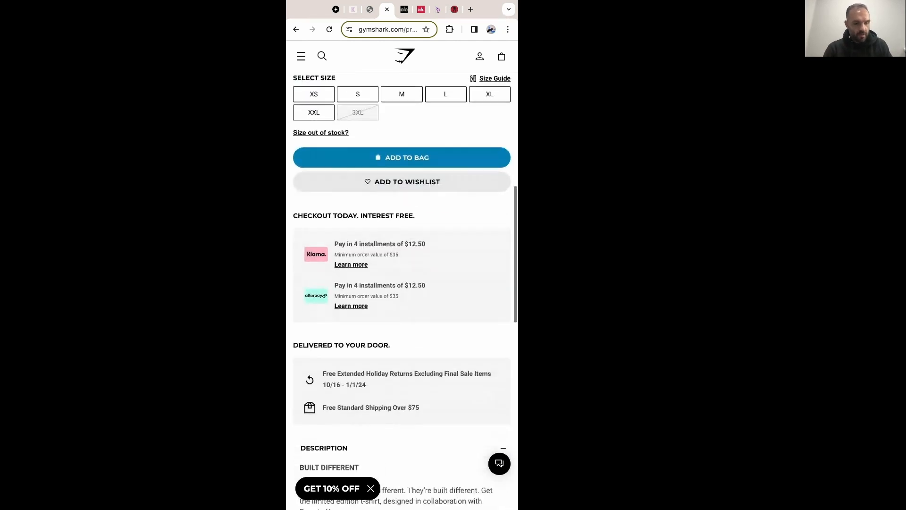
scroll(down, 3)
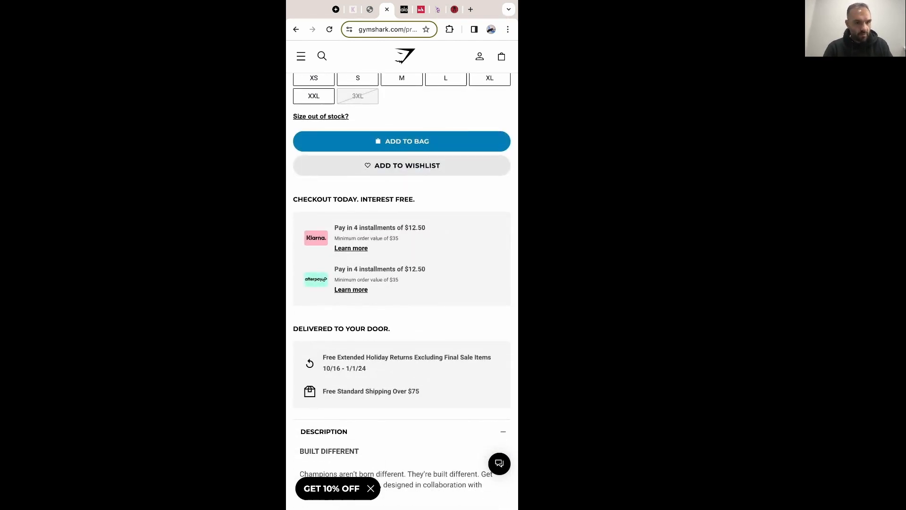
Scroll further down the tee page to the People Also Bought carousel
scroll(down, 3)
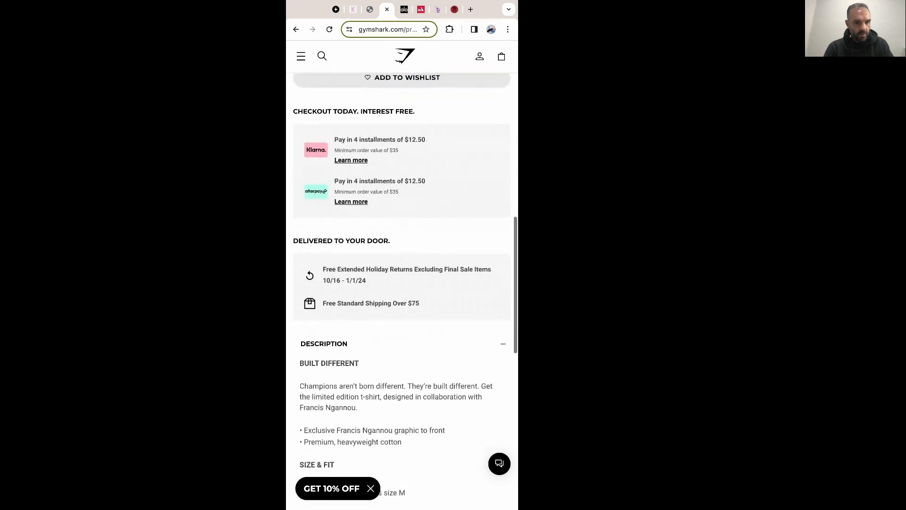
scroll(down, 3)
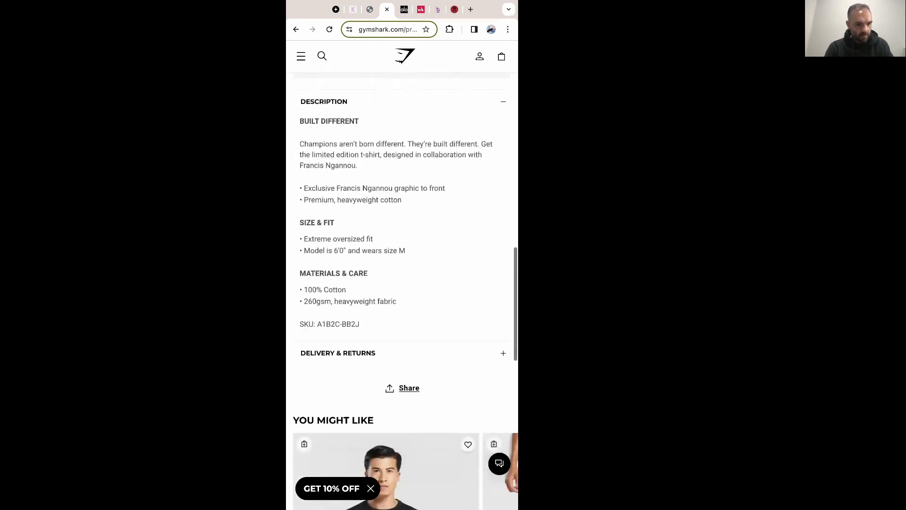
scroll(down, 3)
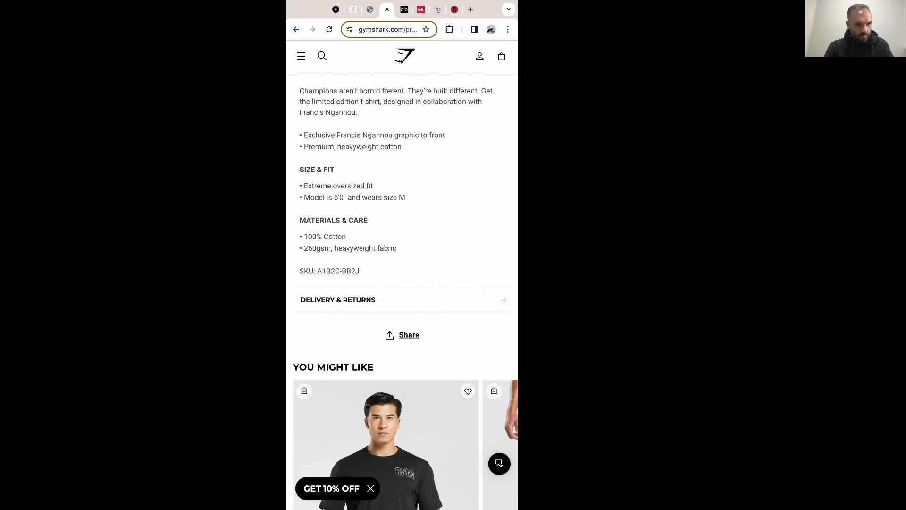
mouse_move(355, 304)
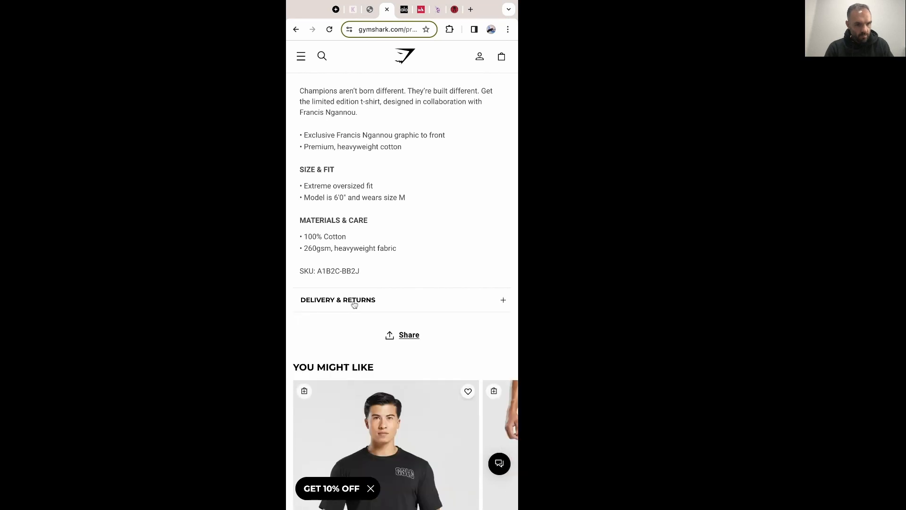
scroll(down, 3)
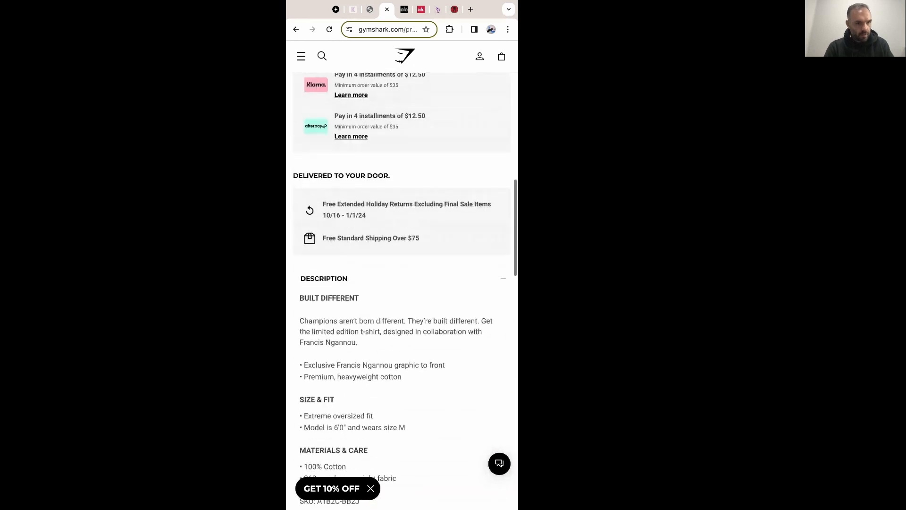
scroll(up, 3)
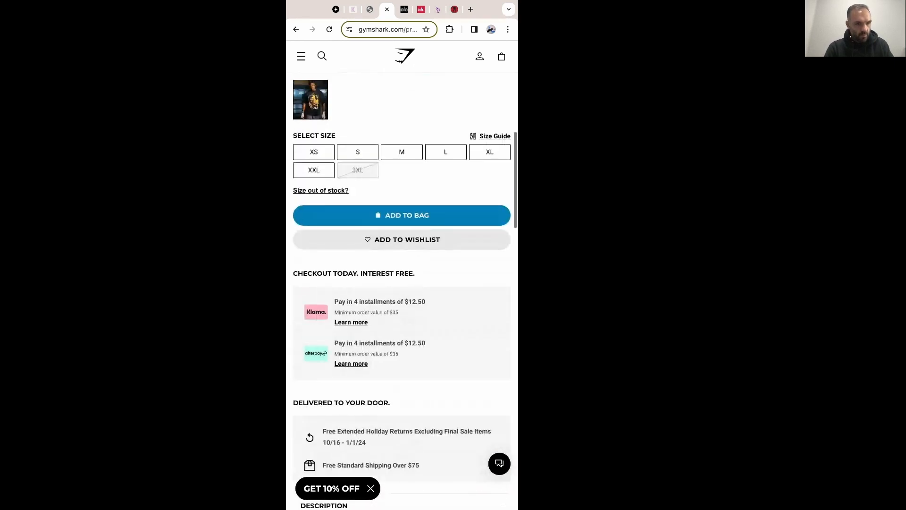
scroll(down, 3)
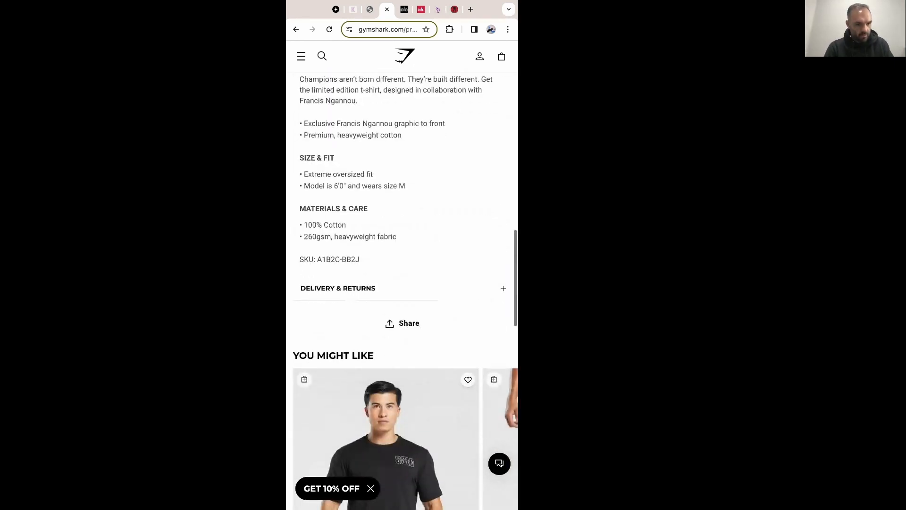
scroll(down, 3)
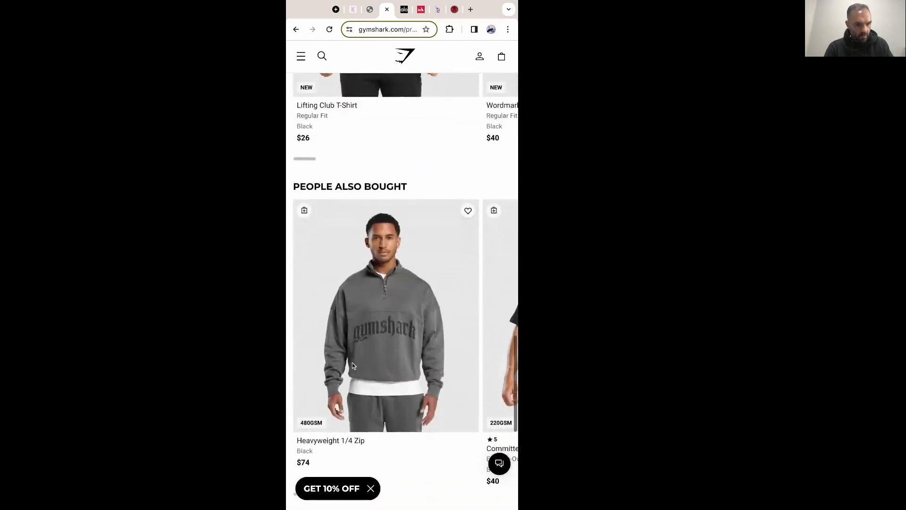
scroll(down, 3)
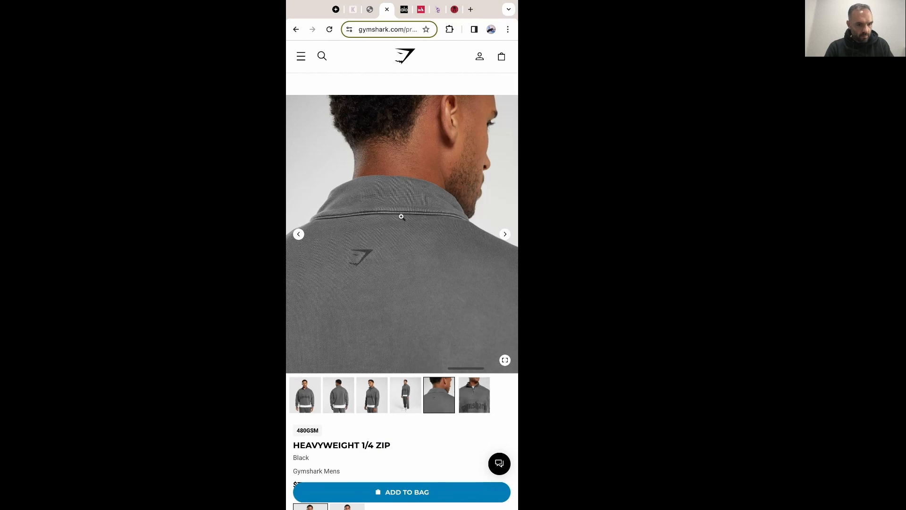
Scroll the Heavyweight 1/4 Zip page through gallery, sizes, description and materials
scroll(down, 3)
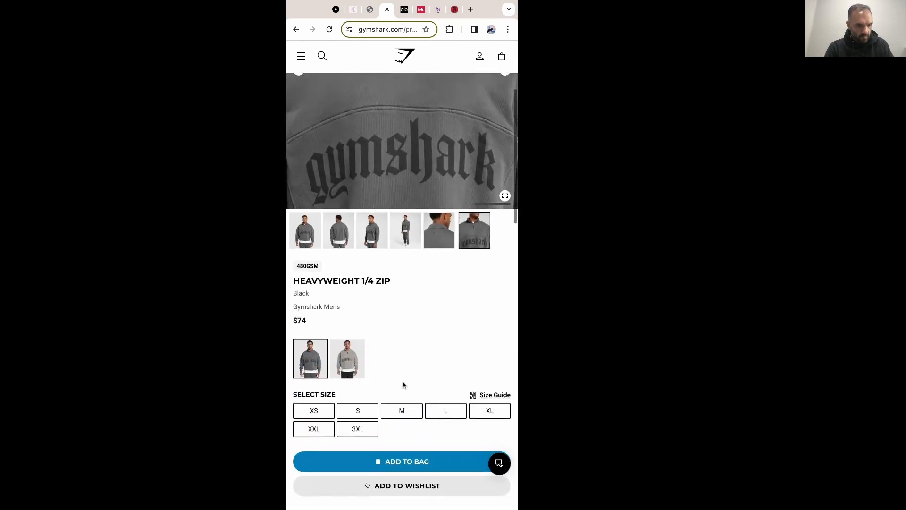
scroll(down, 3)
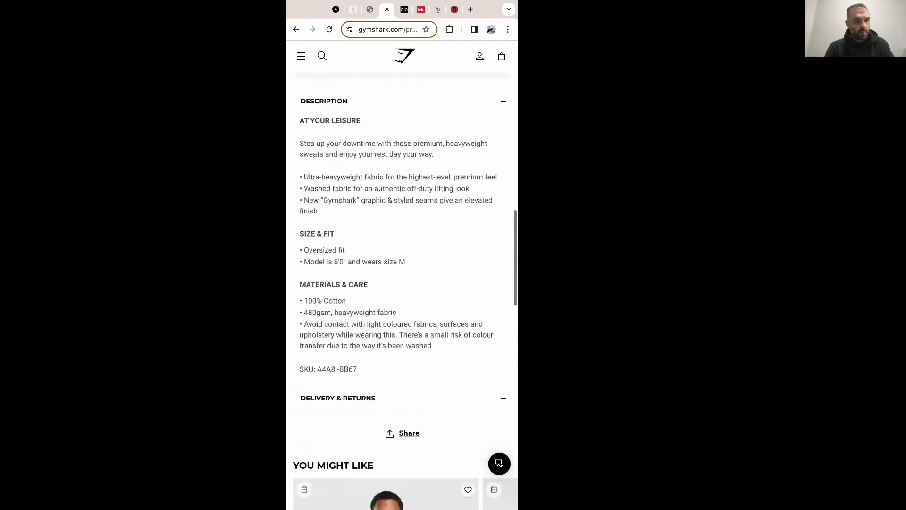
scroll(up, 3)
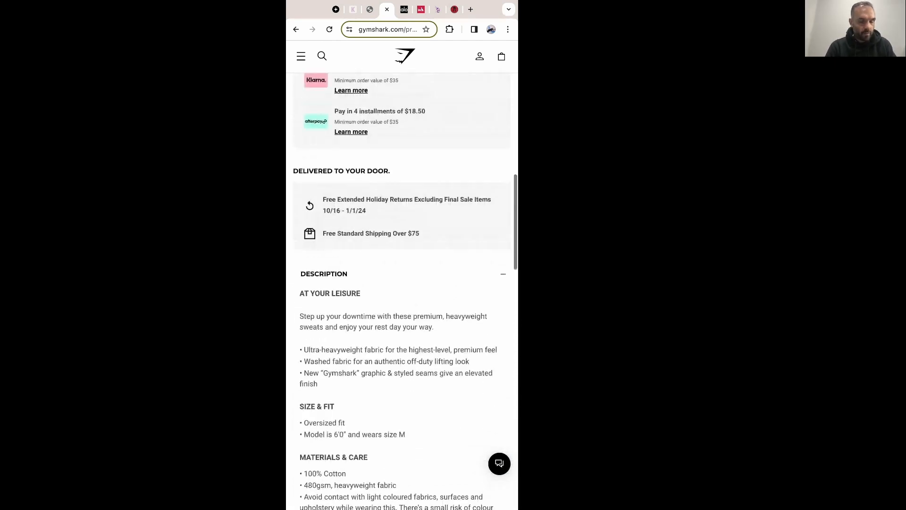
scroll(up, 3)
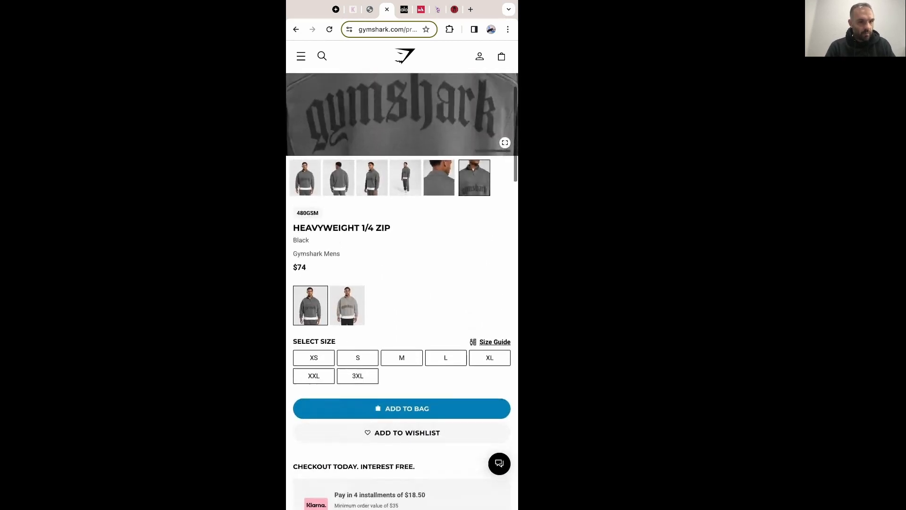
scroll(down, 3)
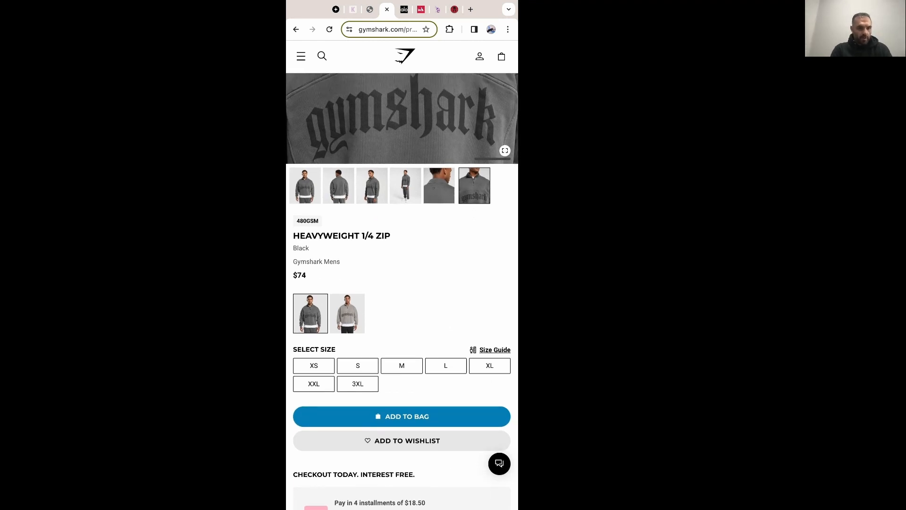
scroll(down, 3)
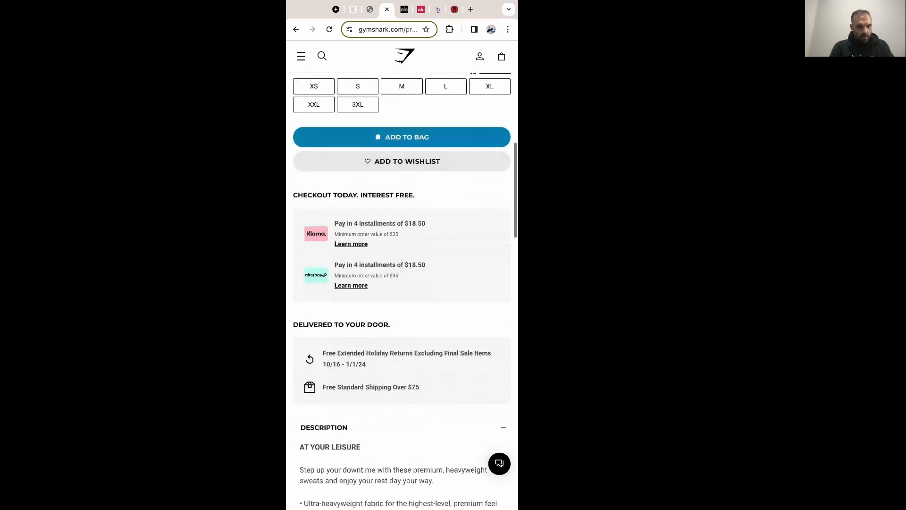
scroll(down, 3)
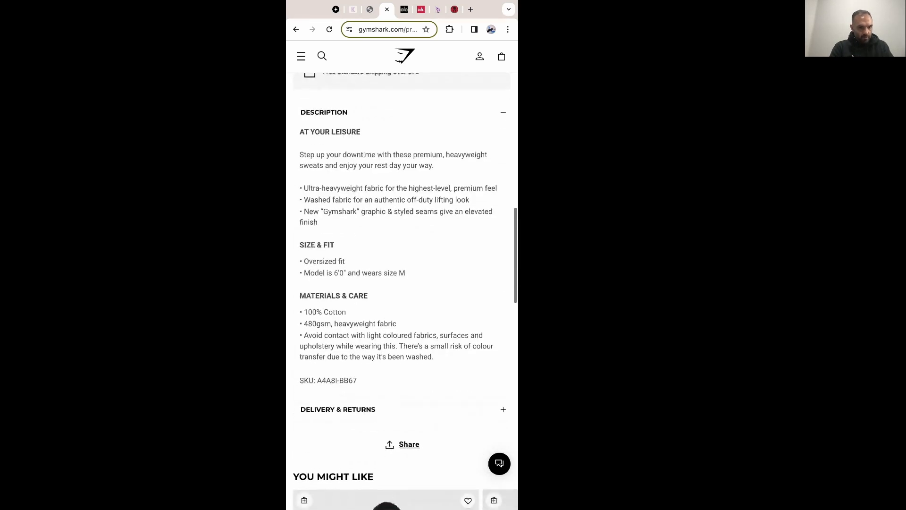
scroll(down, 3)
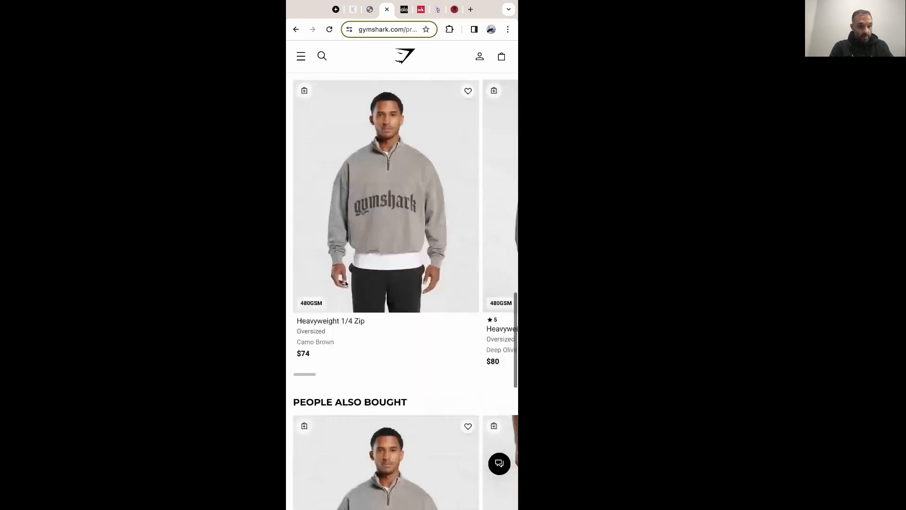
scroll(down, 3)
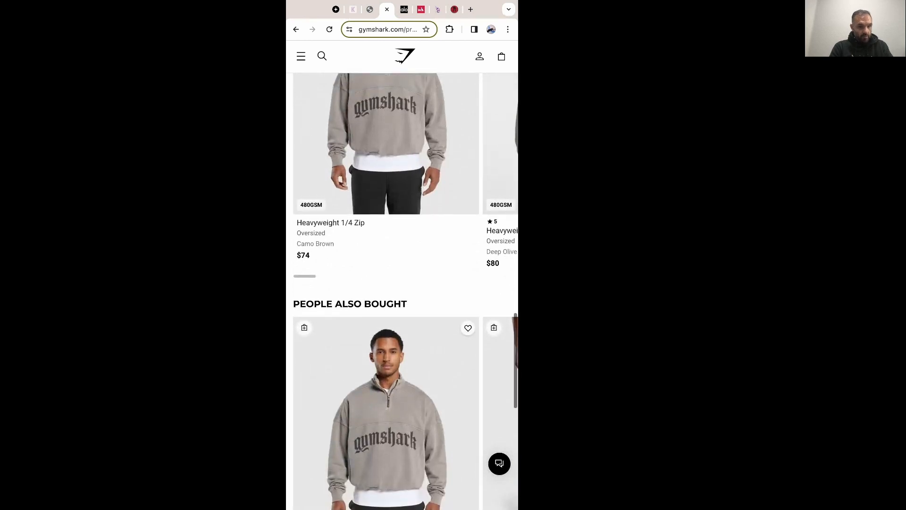
scroll(down, 3)
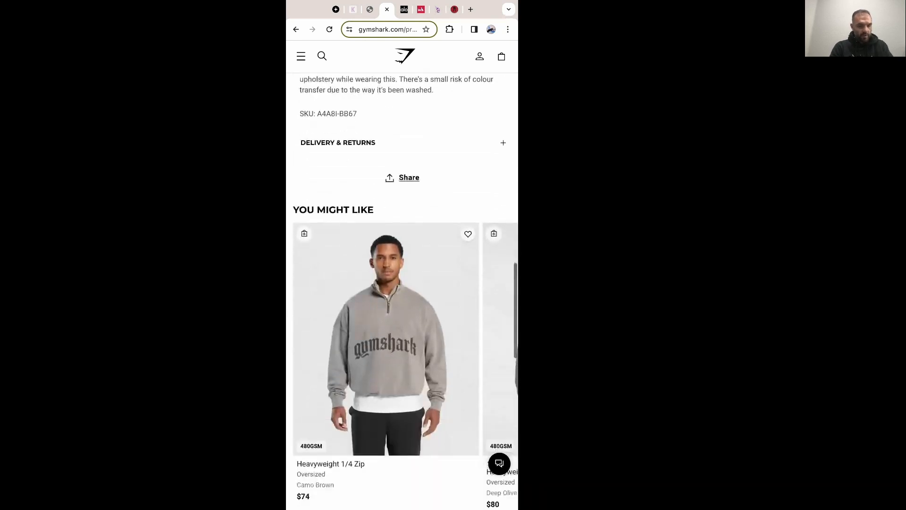
scroll(down, 3)
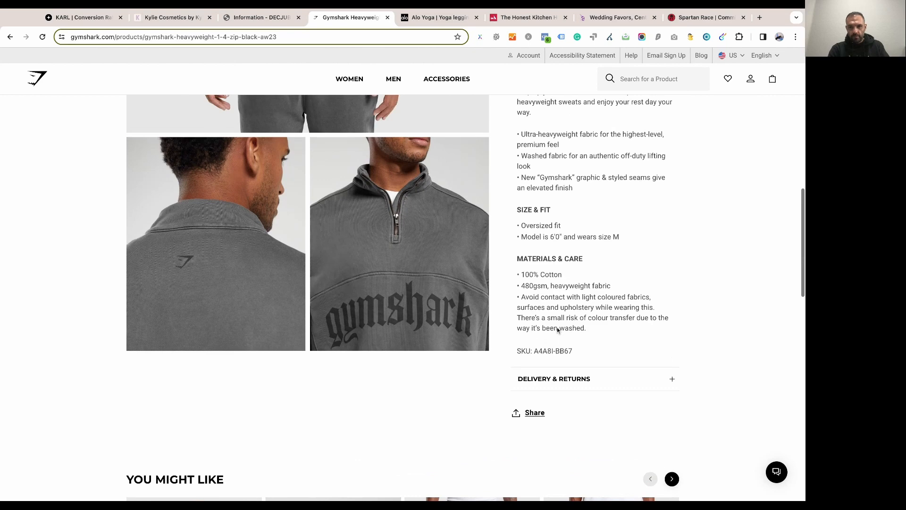
Scroll the desktop Heavyweight 1/4 Zip page past related joggers to the footer
scroll(down, 3)
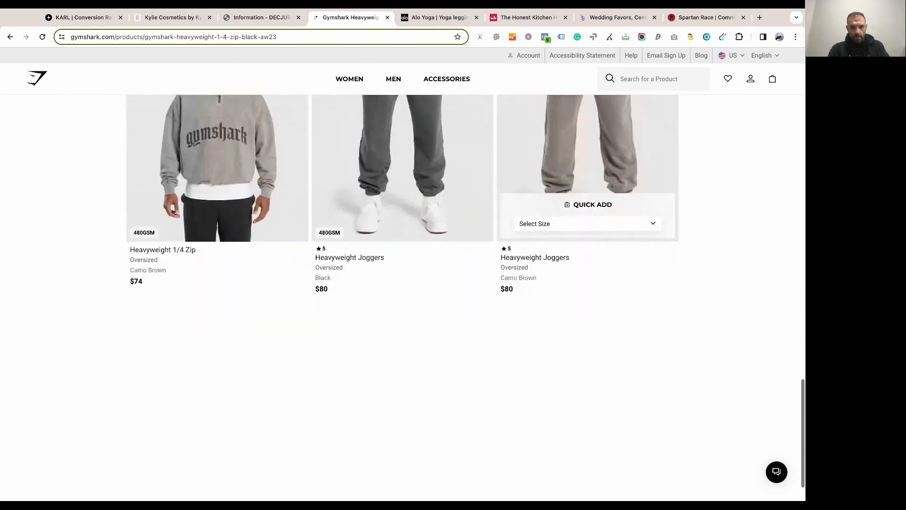
scroll(down, 3)
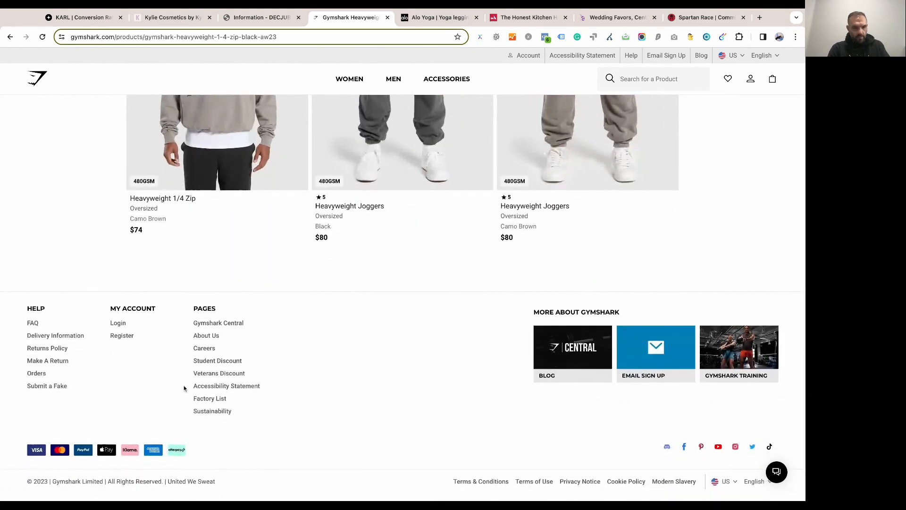
mouse_move(611, 353)
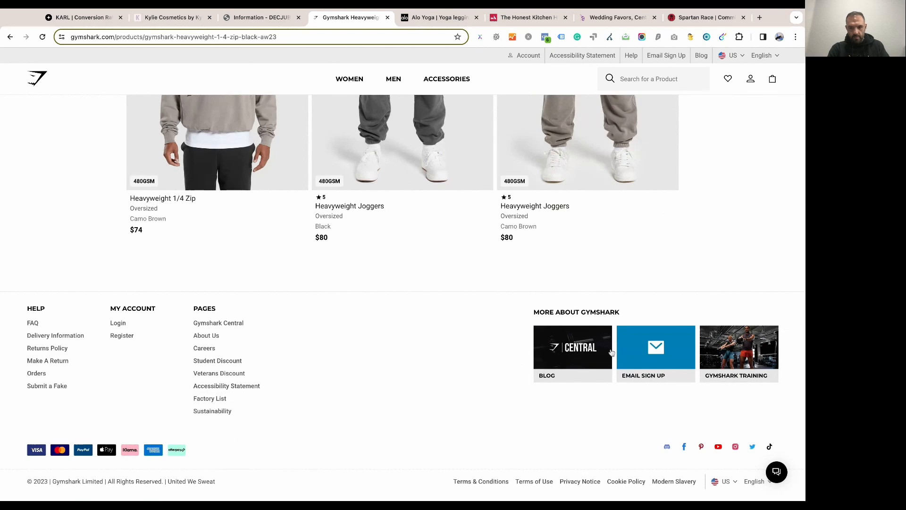
Open the footer's Email Sign Up tile to show the 10%-off sign-up form
click(655, 347)
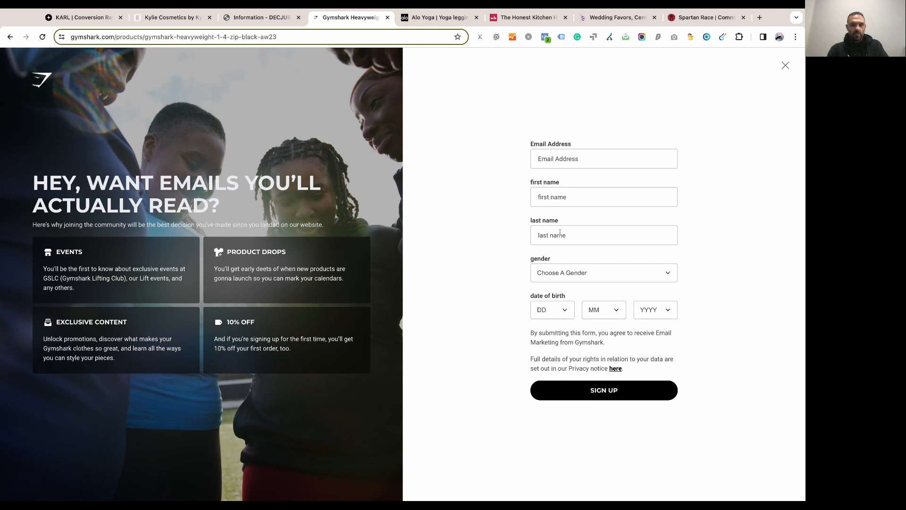
mouse_move(566, 190)
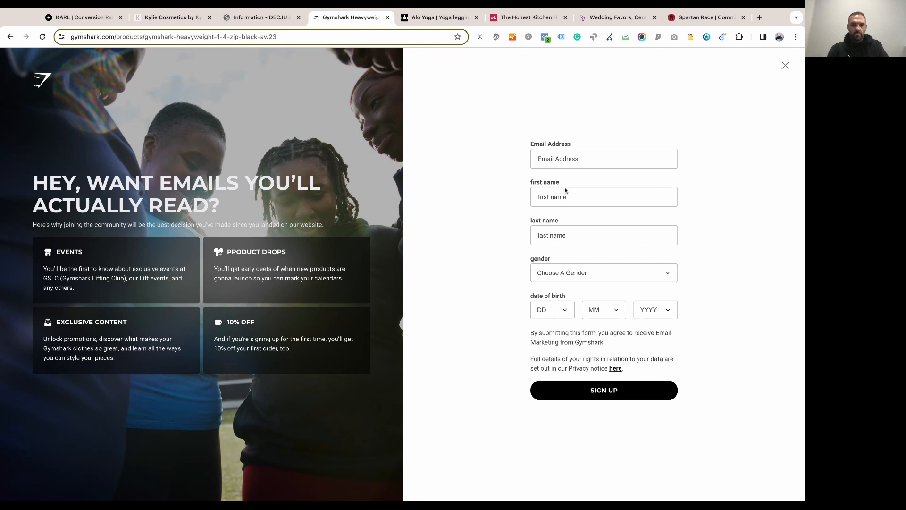
mouse_move(568, 222)
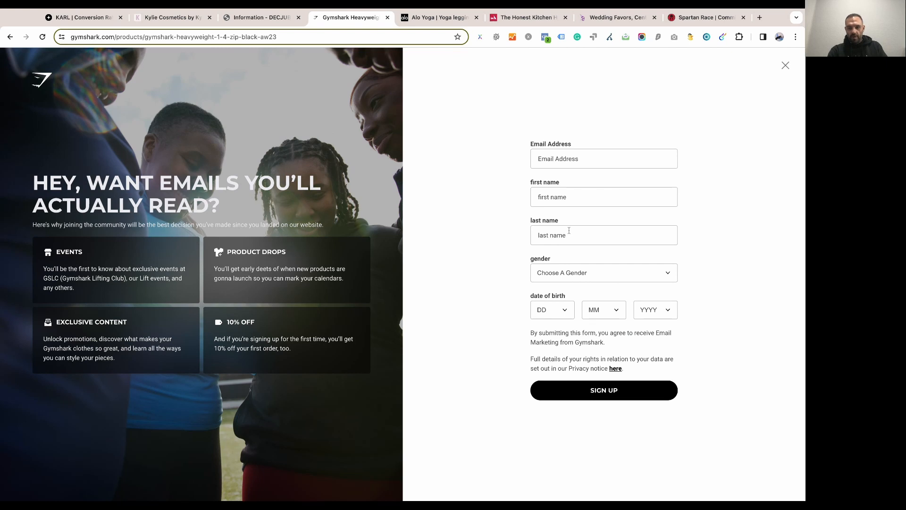
mouse_move(572, 278)
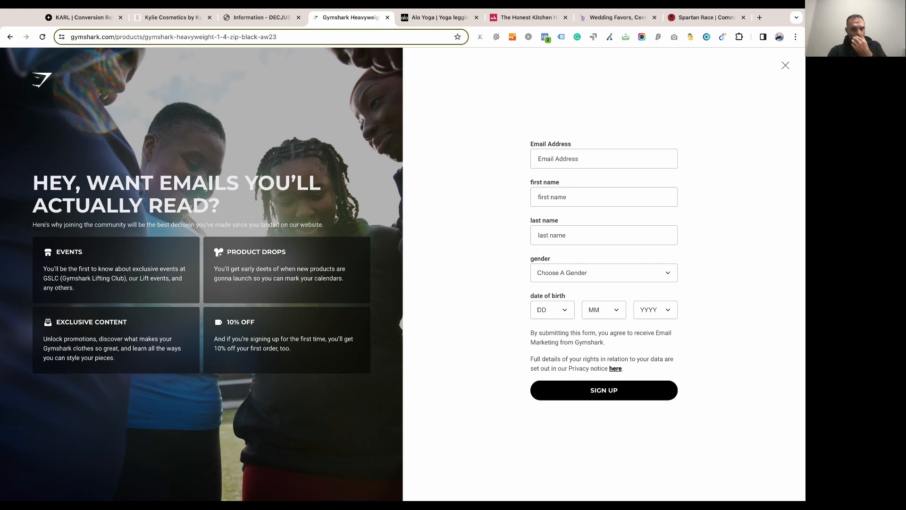
mouse_move(541, 203)
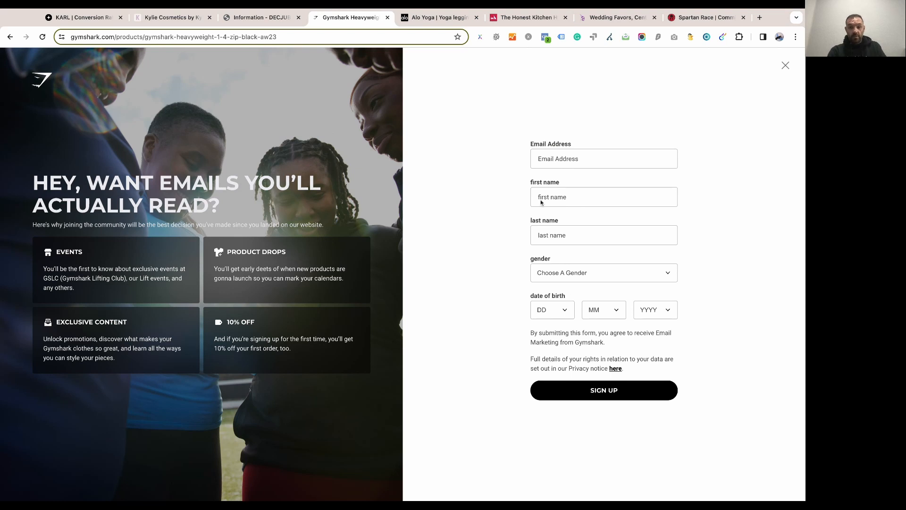
mouse_move(575, 446)
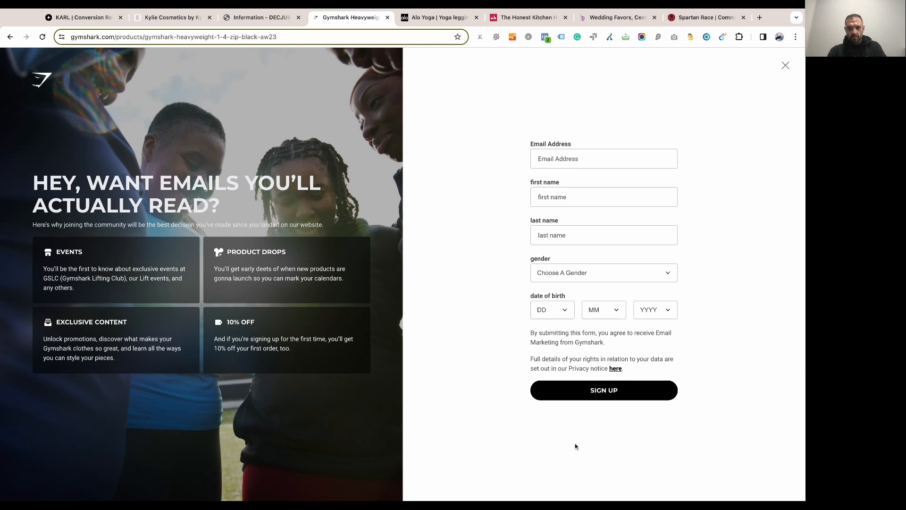
mouse_move(533, 425)
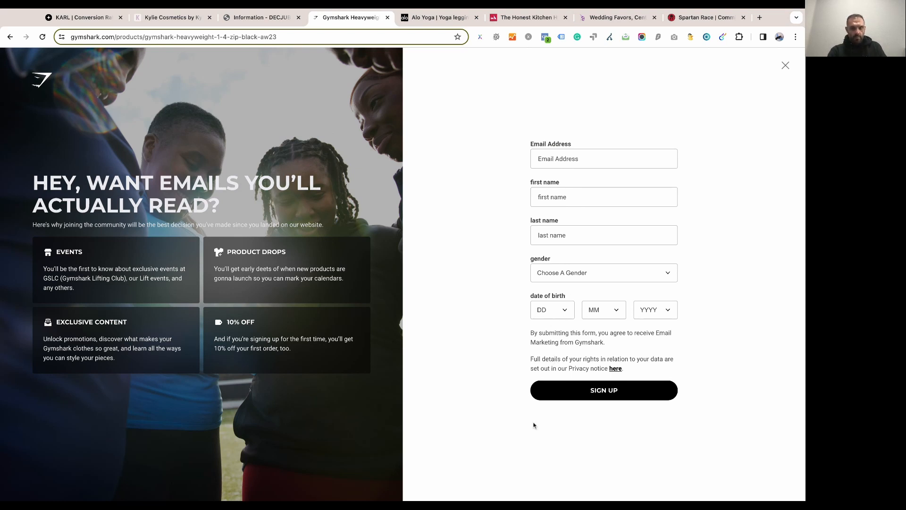
mouse_move(643, 249)
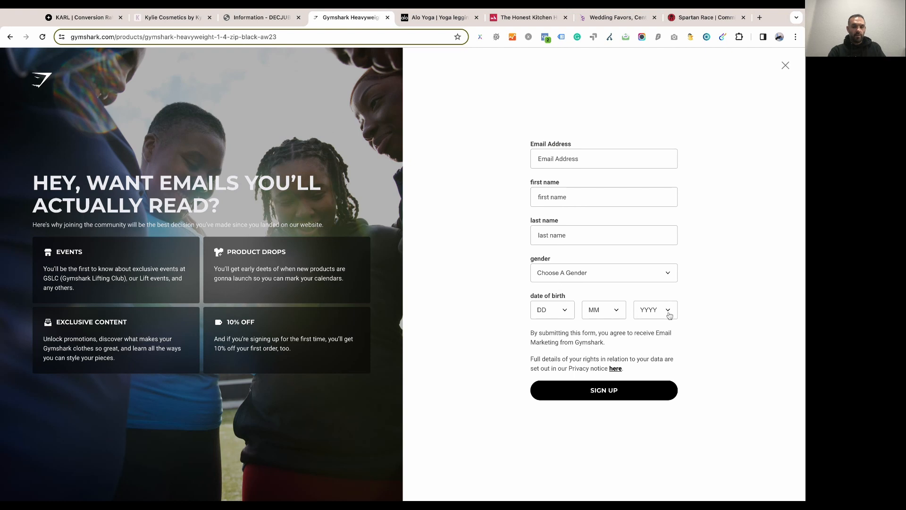
mouse_move(564, 278)
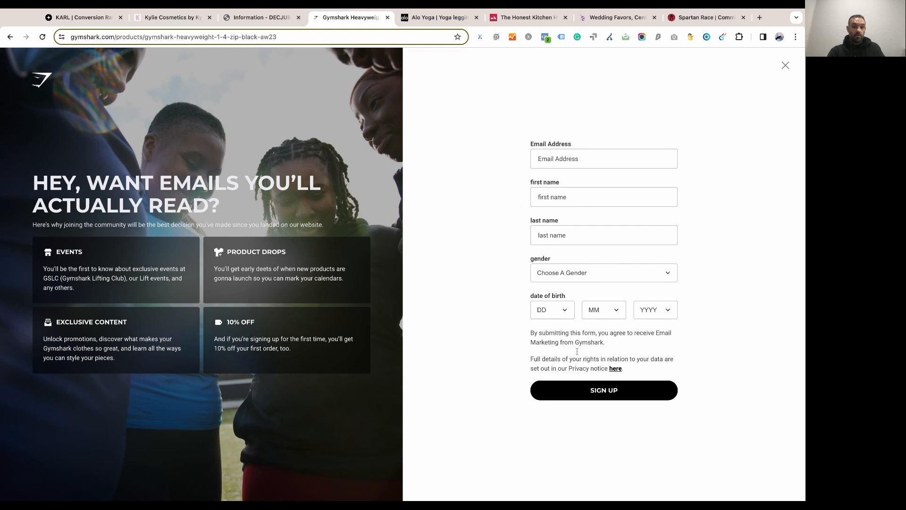
mouse_move(450, 291)
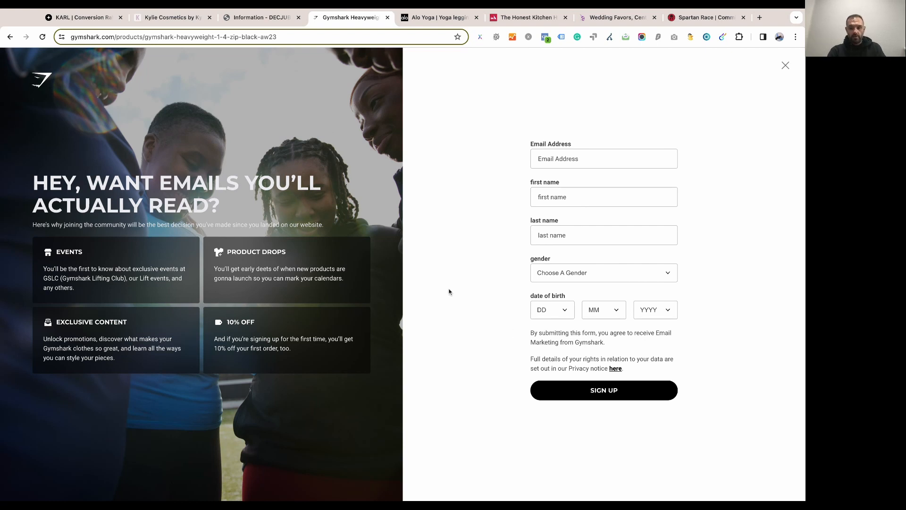